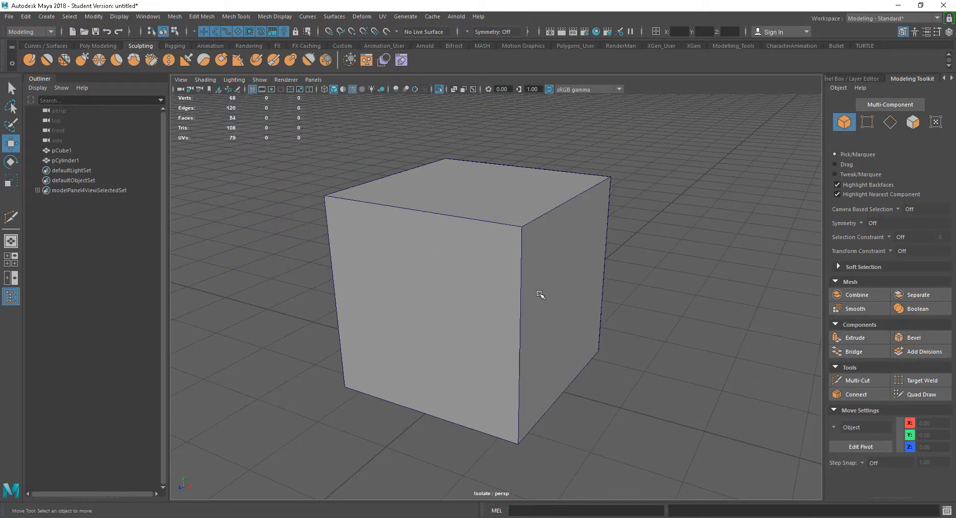
Select all objects in the scene and bring up Multi-Cut from the Mesh Tools menu
{"action": "left_click_drag", "start_coordinate": [540, 294], "coordinate": [553, 299]}
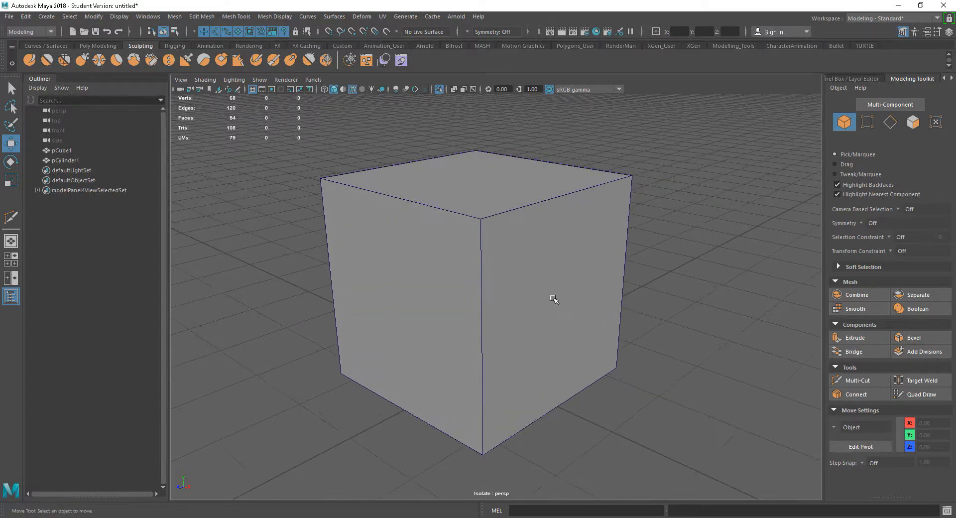
{"action": "left_click_drag", "start_coordinate": [554, 298], "coordinate": [539, 279]}
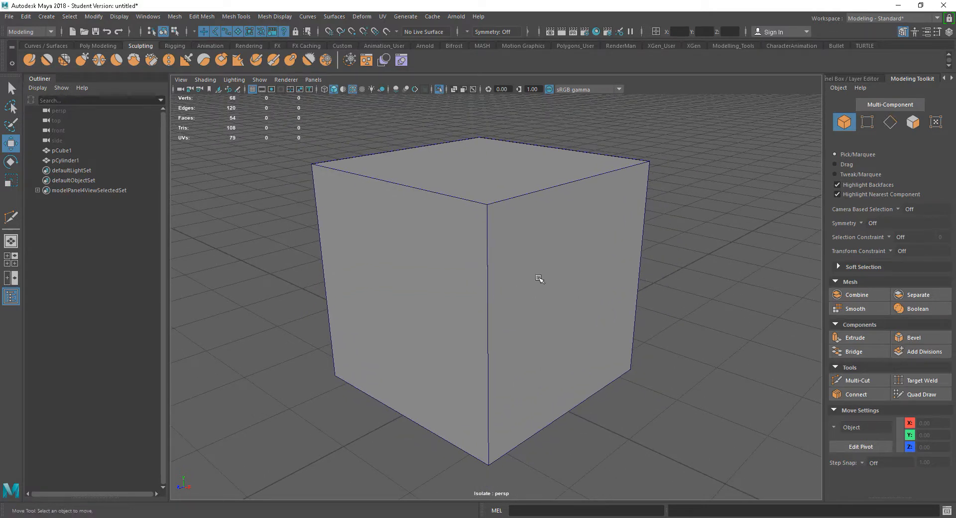
{"action": "mouse_move", "coordinate": [239, 26]}
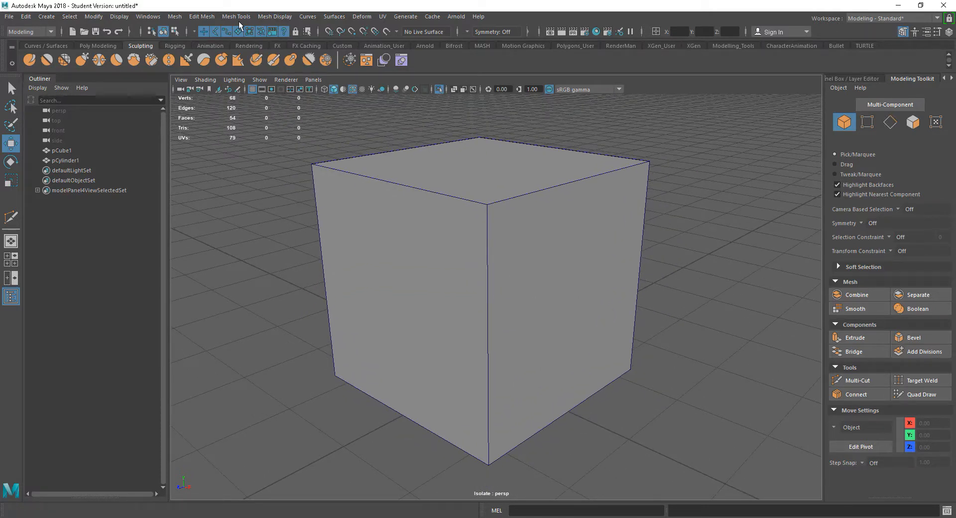
{"action": "left_click", "coordinate": [236, 17]}
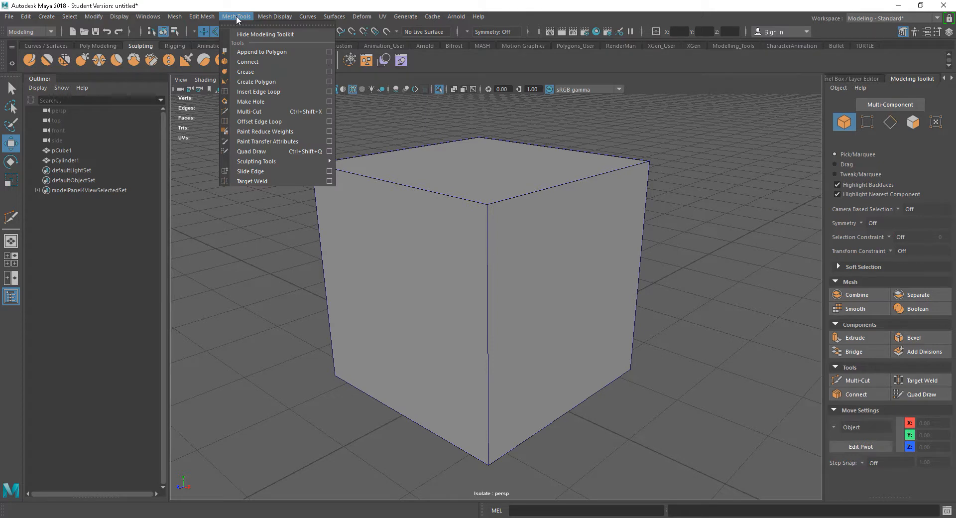
{"action": "mouse_move", "coordinate": [264, 161]}
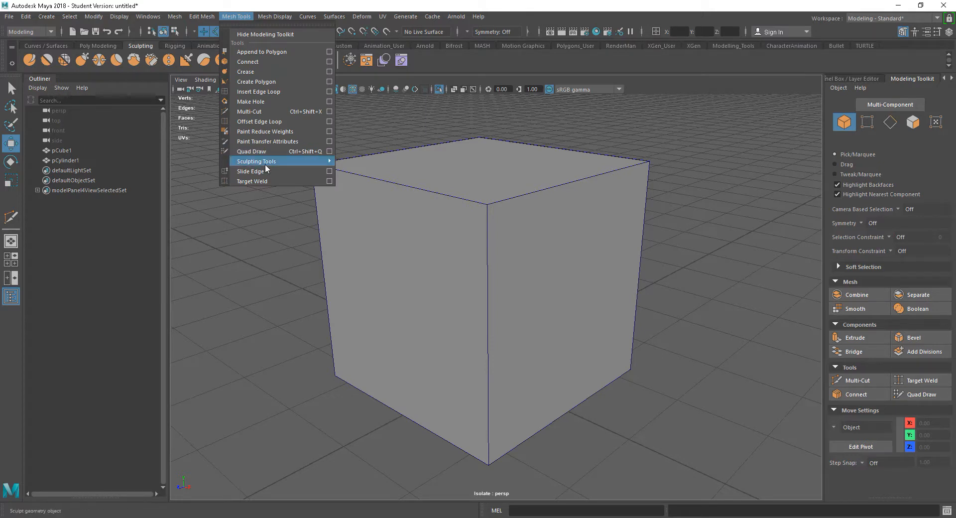
{"action": "mouse_move", "coordinate": [262, 112]}
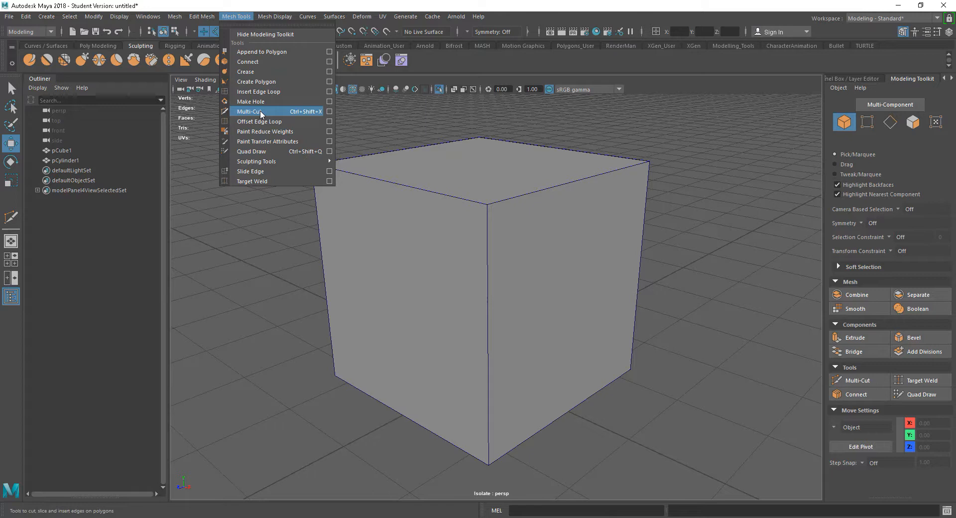
{"action": "mouse_move", "coordinate": [918, 427]}
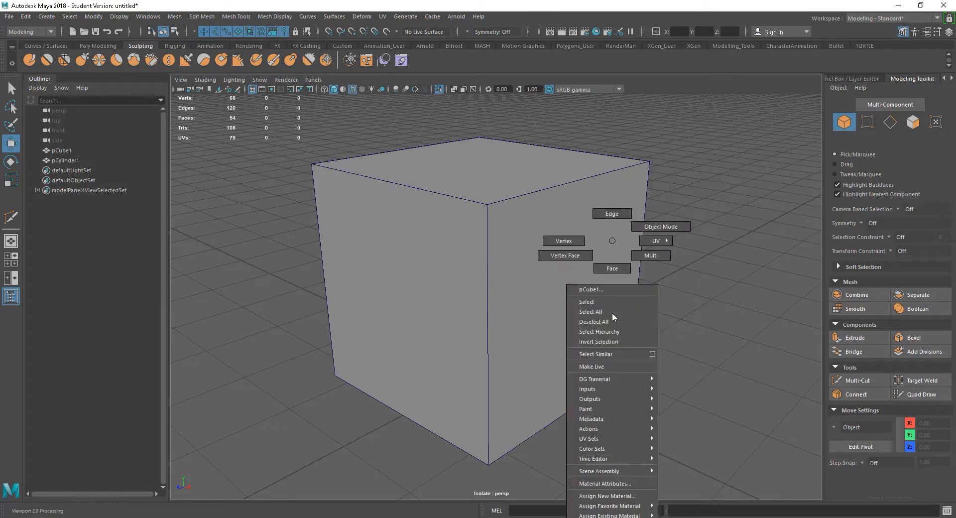
{"action": "left_click", "coordinate": [590, 311]}
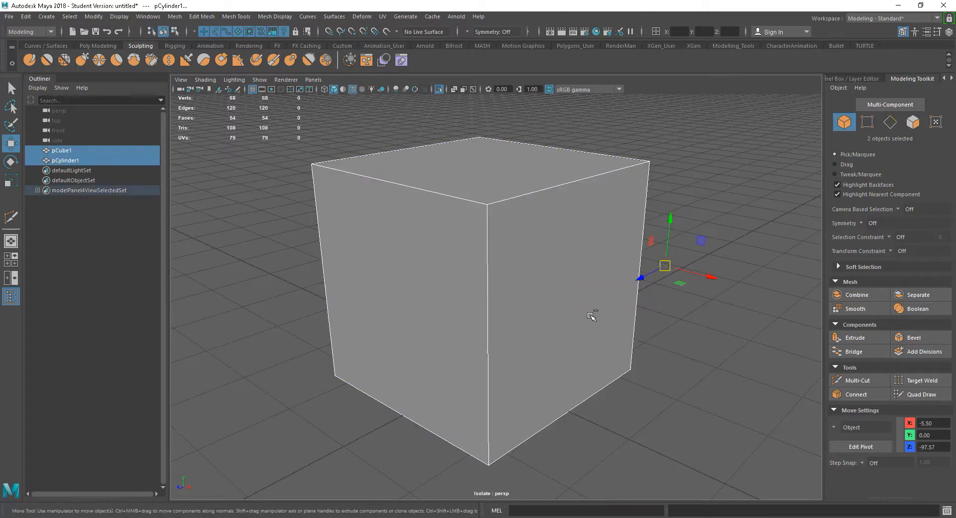
{"action": "right_click", "coordinate": [590, 315]}
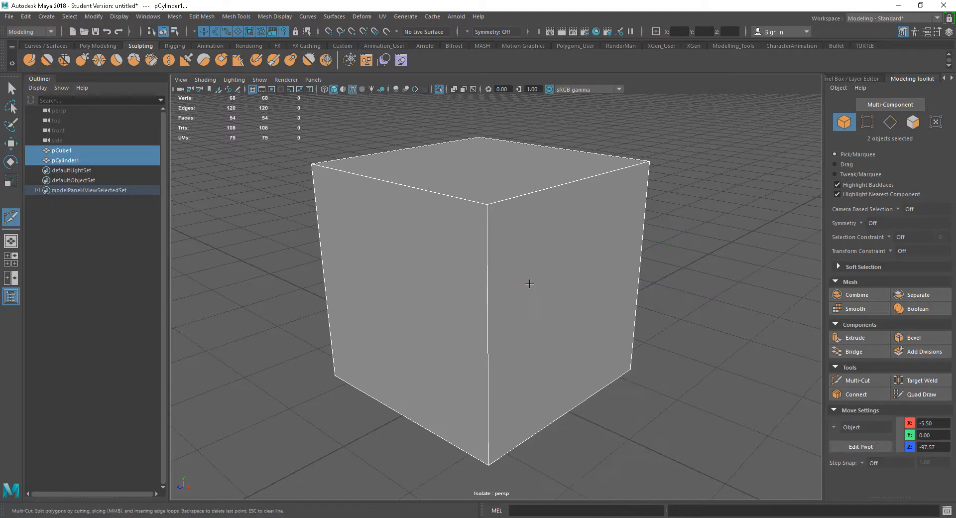
Toggle Multi-Cut on the cube, attempt a cut, and undo the distorted result with Ctrl+Z
{"action": "left_click", "coordinate": [859, 380]}
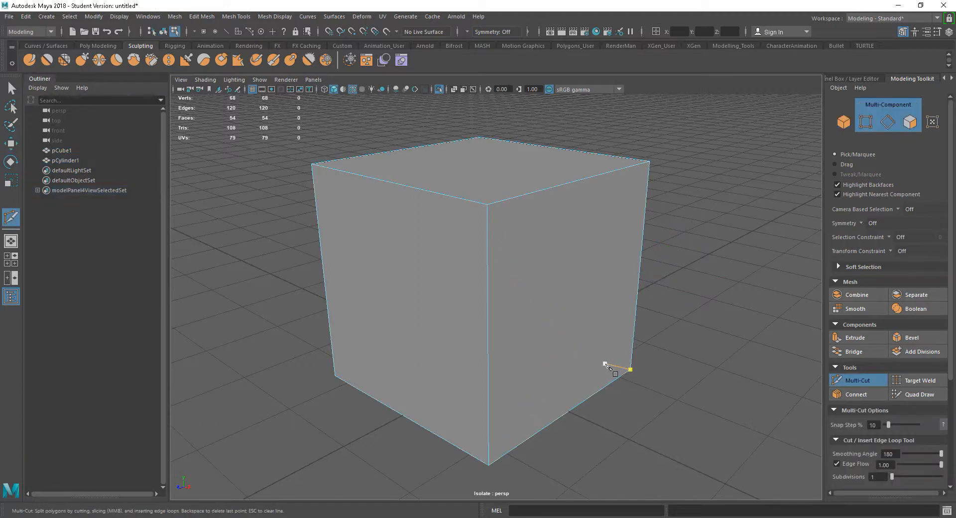
{"action": "left_click", "coordinate": [551, 258]}
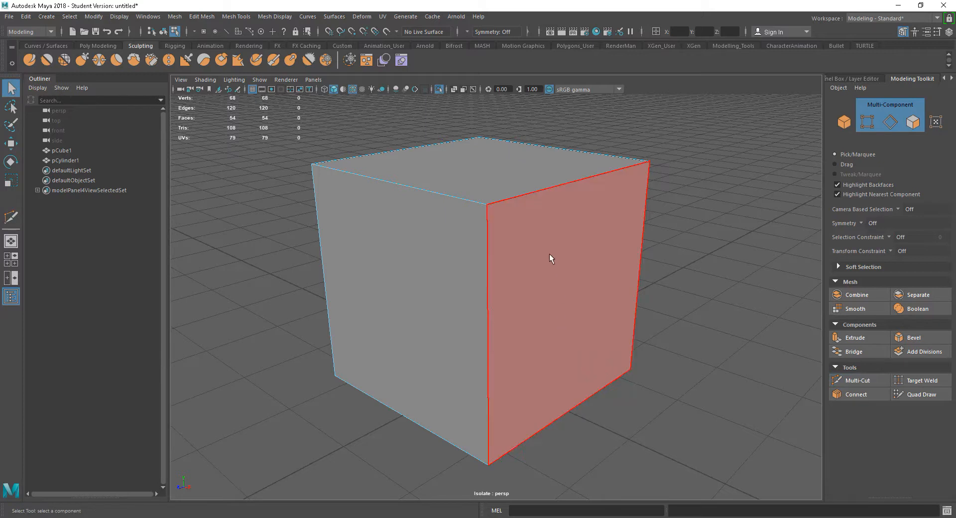
{"action": "left_click", "coordinate": [856, 379]}
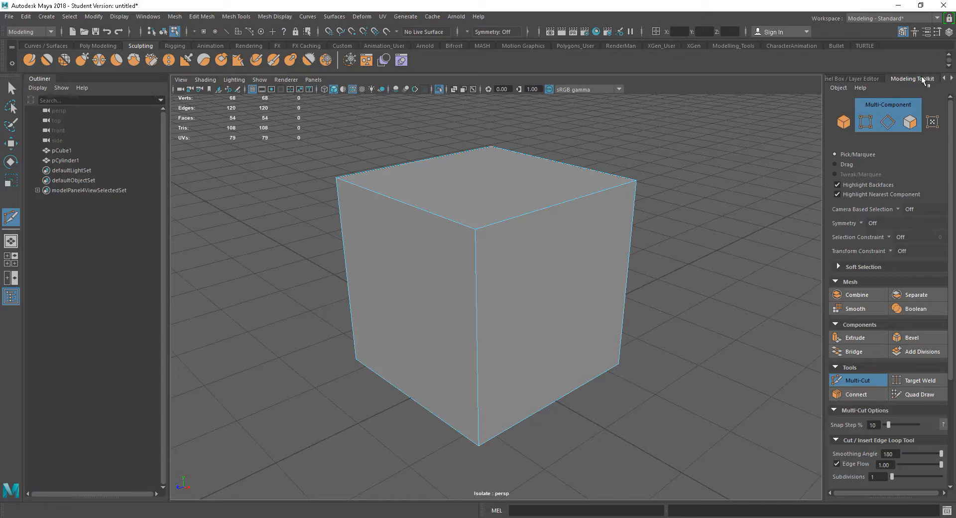
{"action": "mouse_move", "coordinate": [952, 364]}
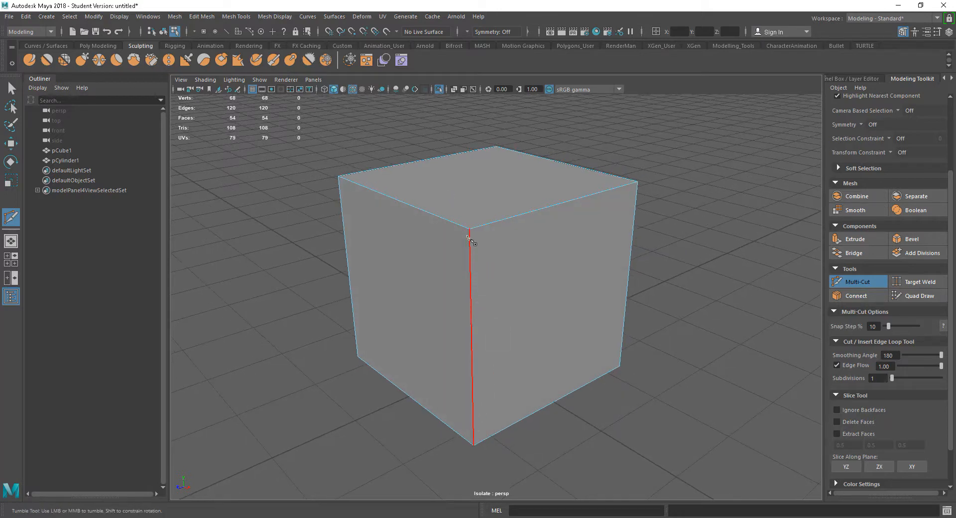
{"action": "mouse_move", "coordinate": [479, 305]}
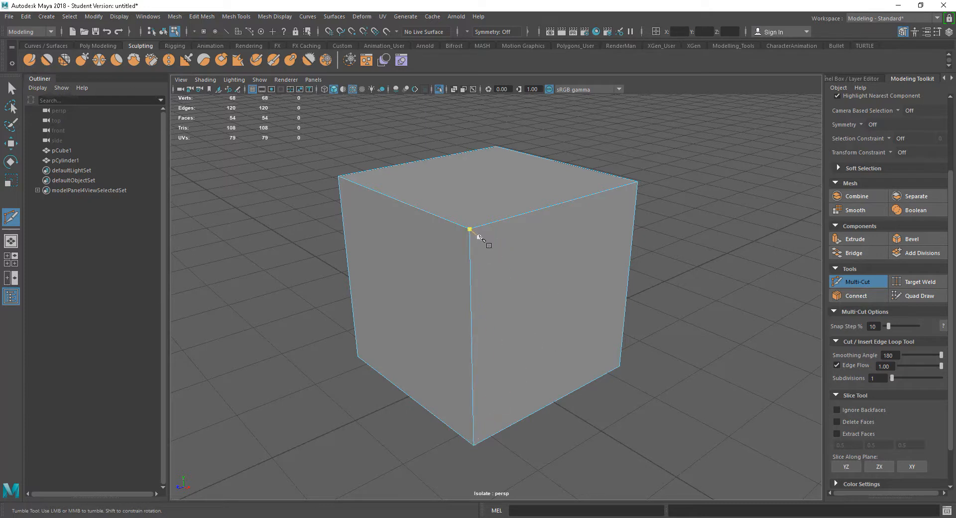
{"action": "mouse_move", "coordinate": [527, 280]}
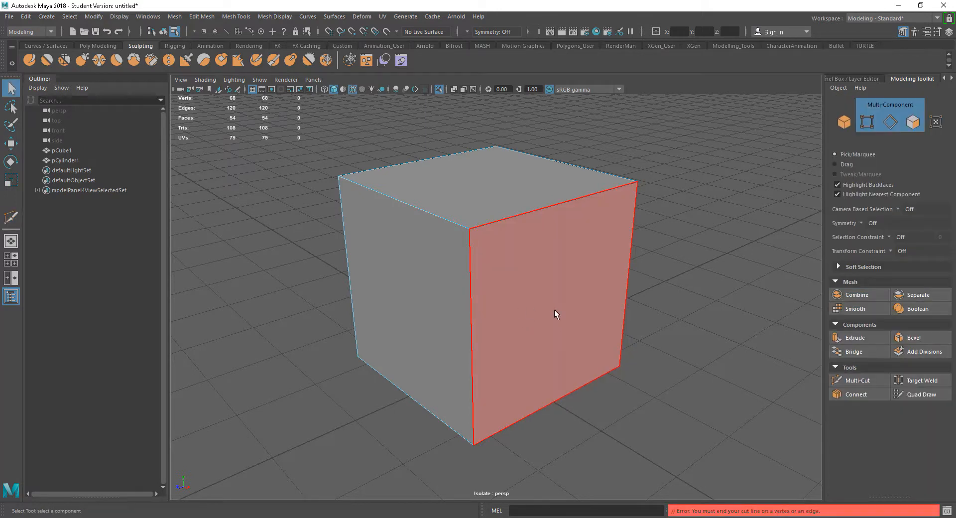
{"action": "left_click_drag", "start_coordinate": [554, 314], "coordinate": [476, 241]}
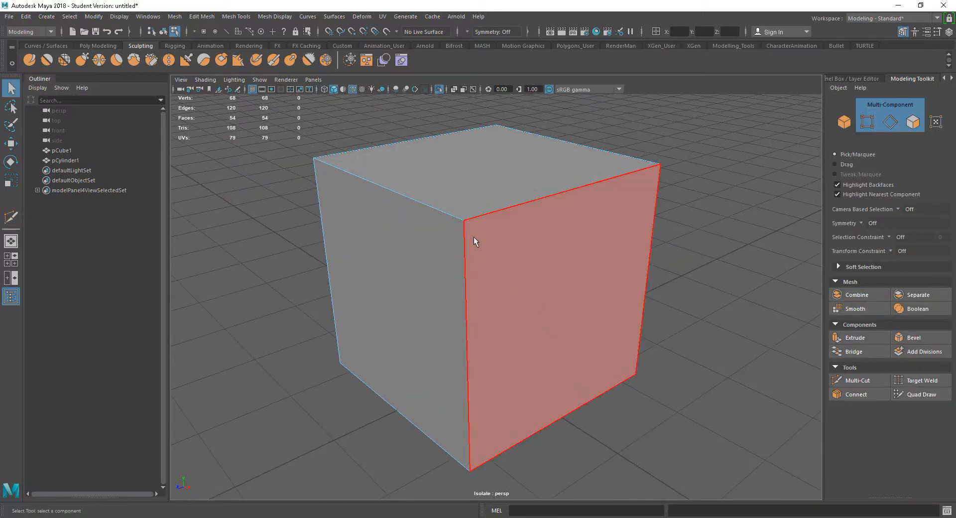
{"action": "left_click", "coordinate": [854, 379]}
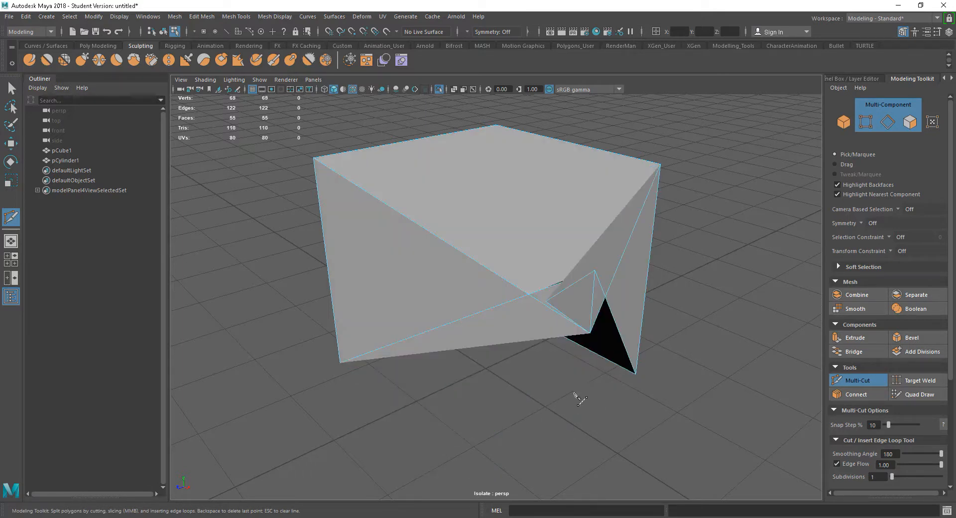
{"action": "key", "text": "ctrl+z"}
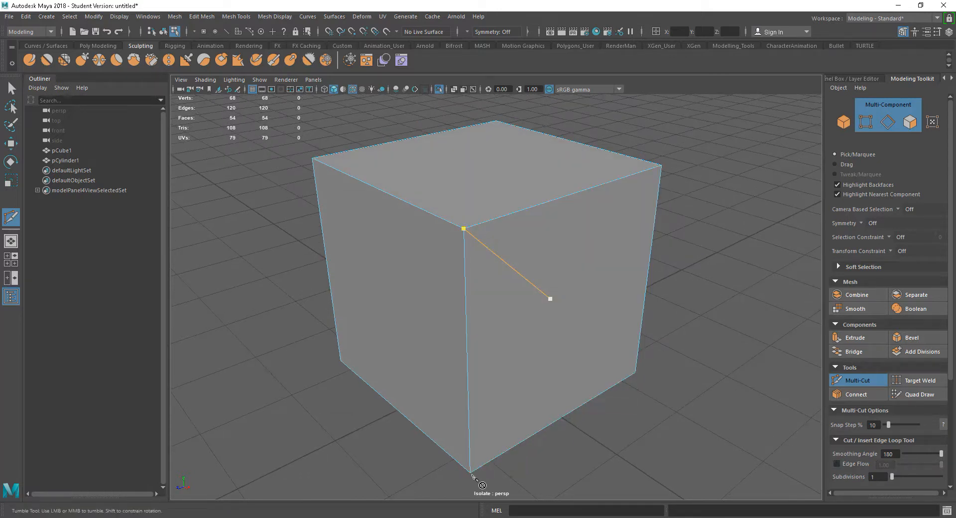
{"action": "left_click", "coordinate": [579, 411]}
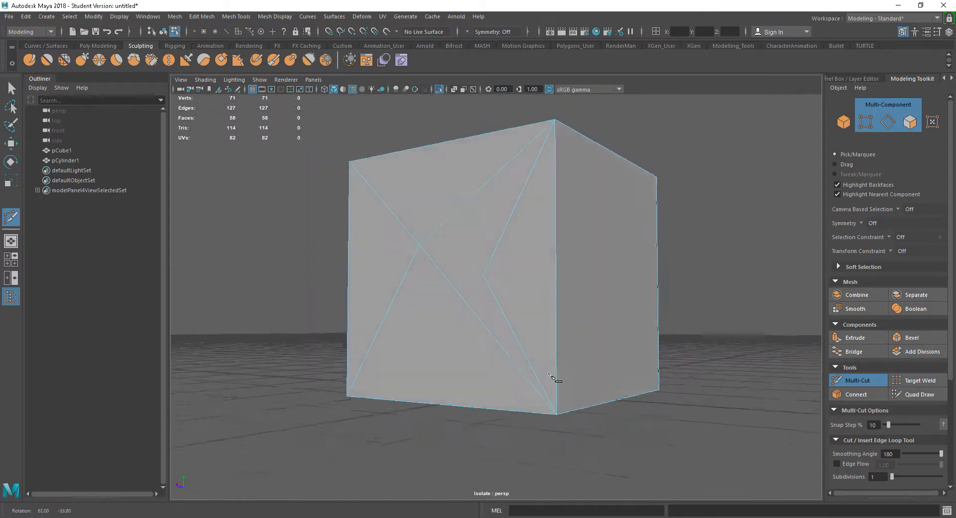
{"action": "left_click_drag", "start_coordinate": [551, 375], "coordinate": [541, 369]}
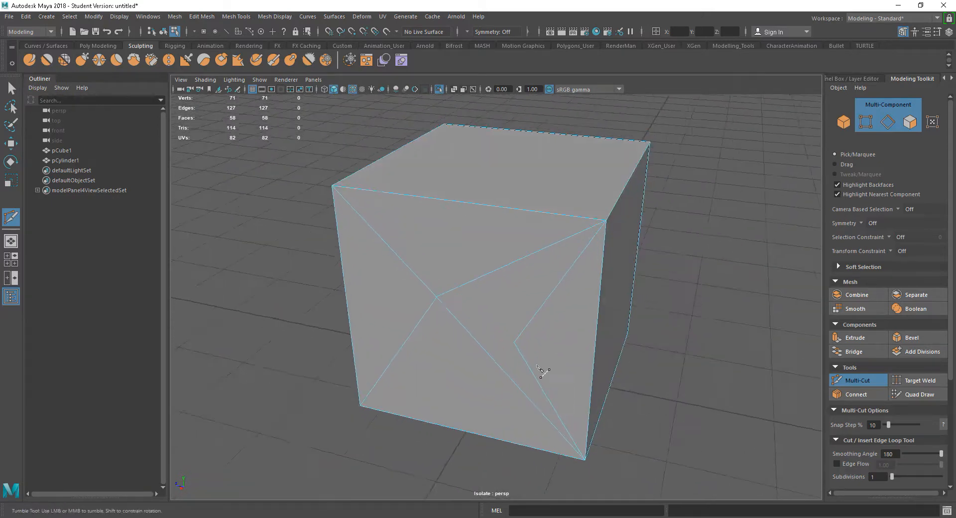
{"action": "left_click_drag", "start_coordinate": [542, 369], "coordinate": [574, 333]}
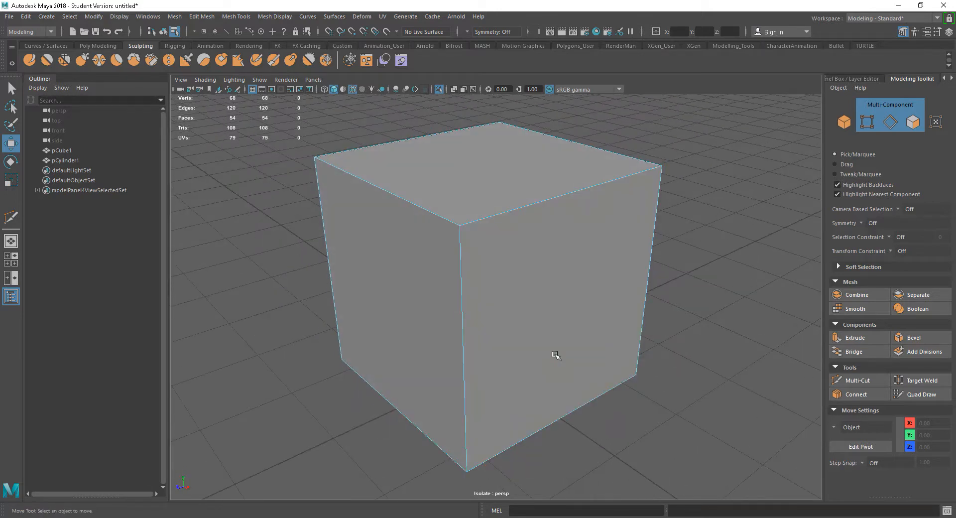
Reactivate Multi-Cut from the cube's marking menu and orbit around the uncut cube
{"action": "right_click", "coordinate": [554, 354]}
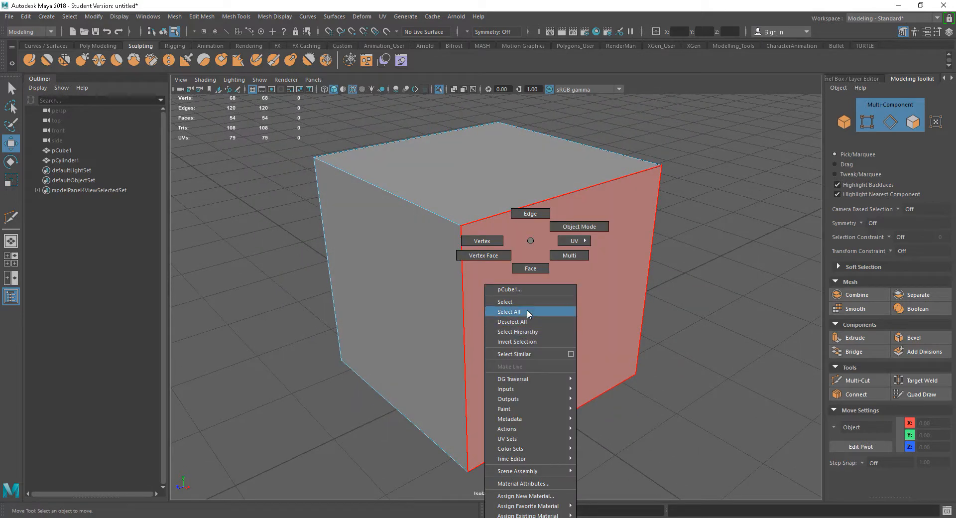
{"action": "mouse_move", "coordinate": [482, 240]}
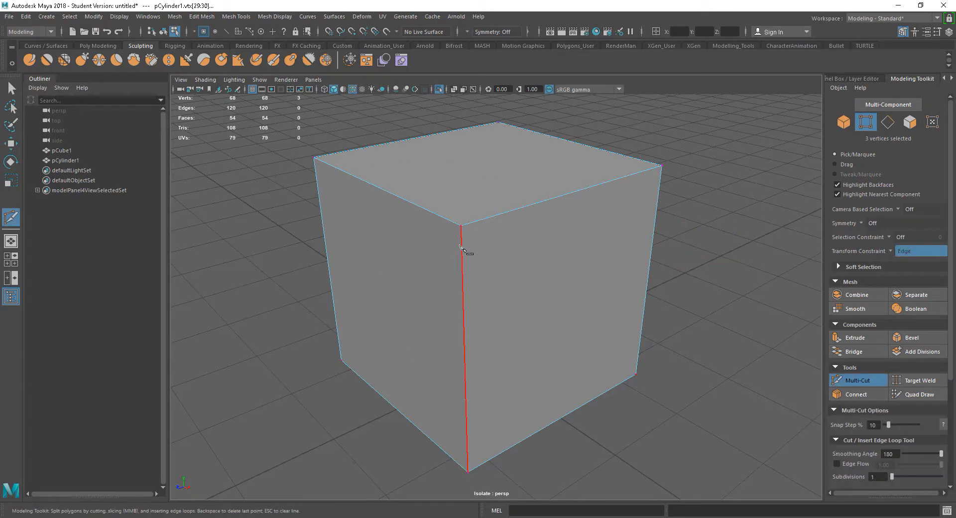
{"action": "left_click_drag", "start_coordinate": [462, 250], "coordinate": [503, 366]}
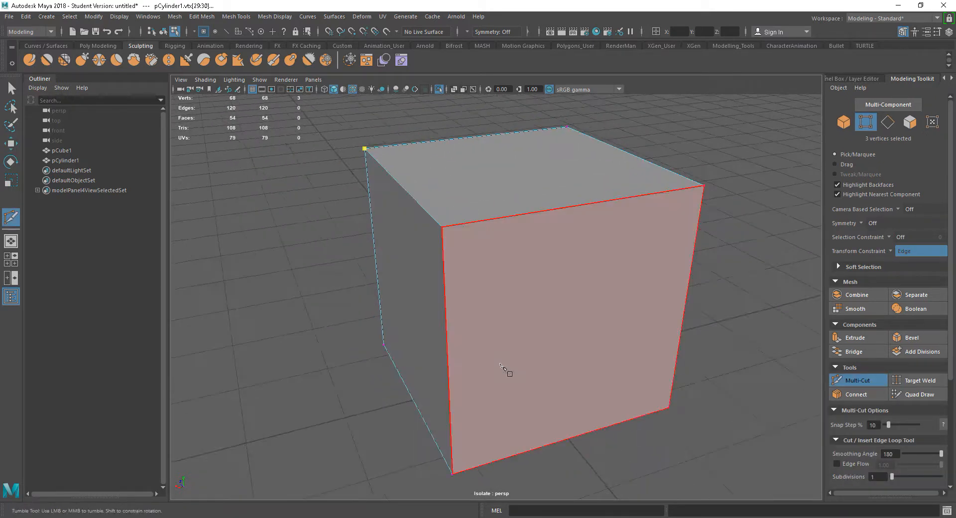
{"action": "left_click_drag", "start_coordinate": [499, 365], "coordinate": [365, 201]}
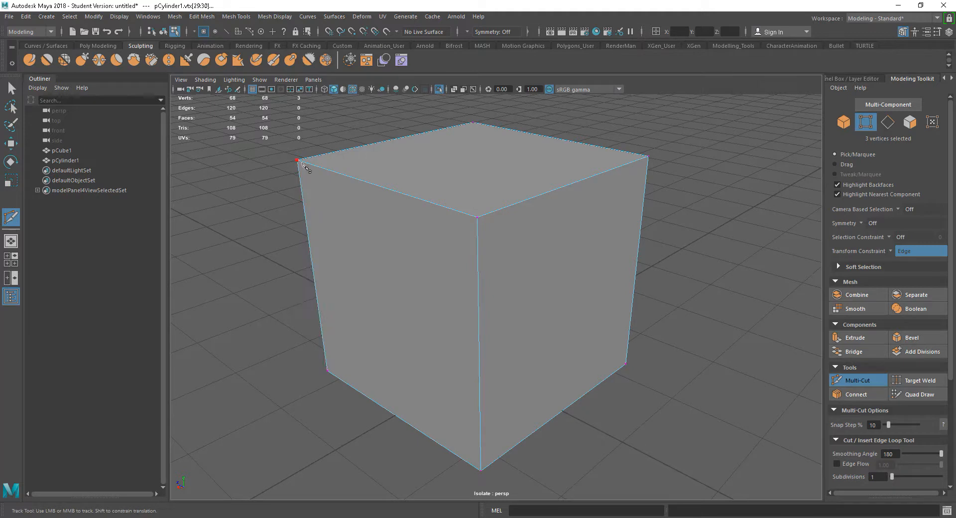
{"action": "mouse_move", "coordinate": [478, 323]}
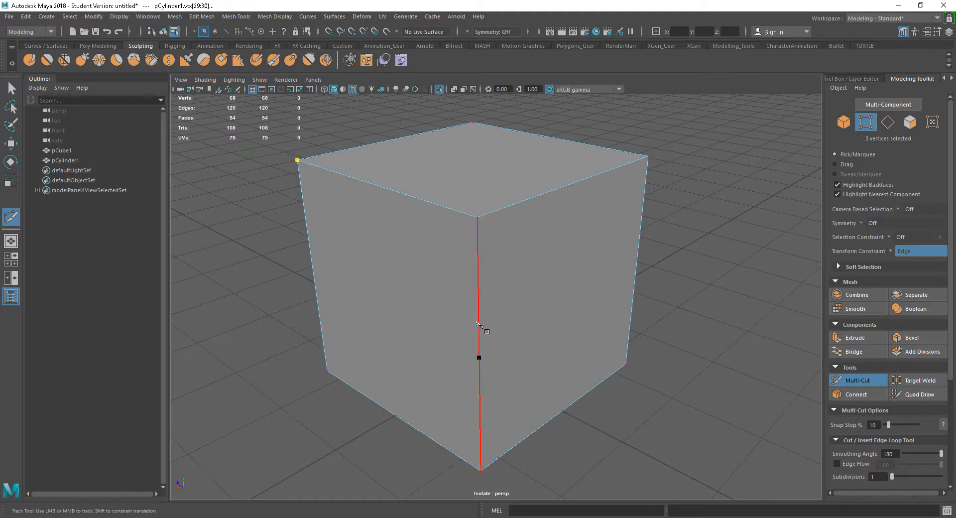
{"action": "mouse_move", "coordinate": [485, 331]}
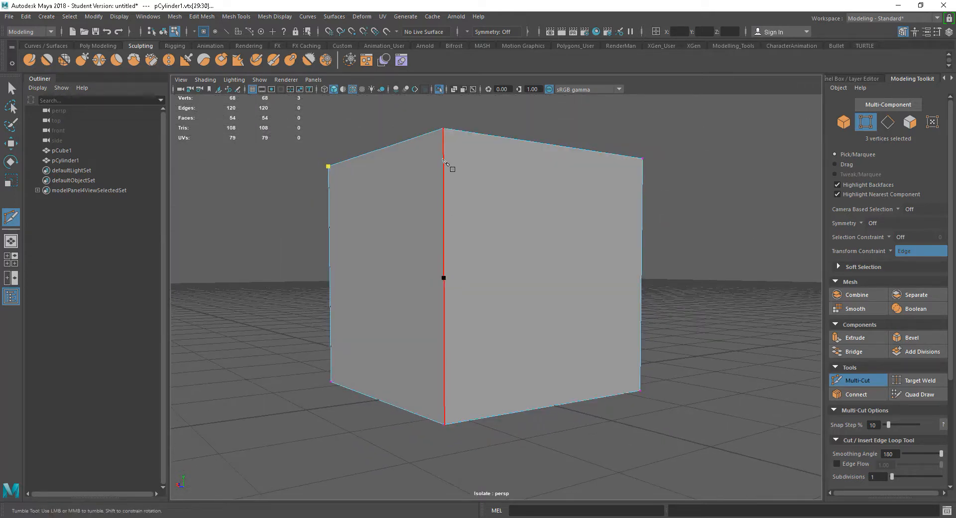
{"action": "mouse_move", "coordinate": [444, 279]}
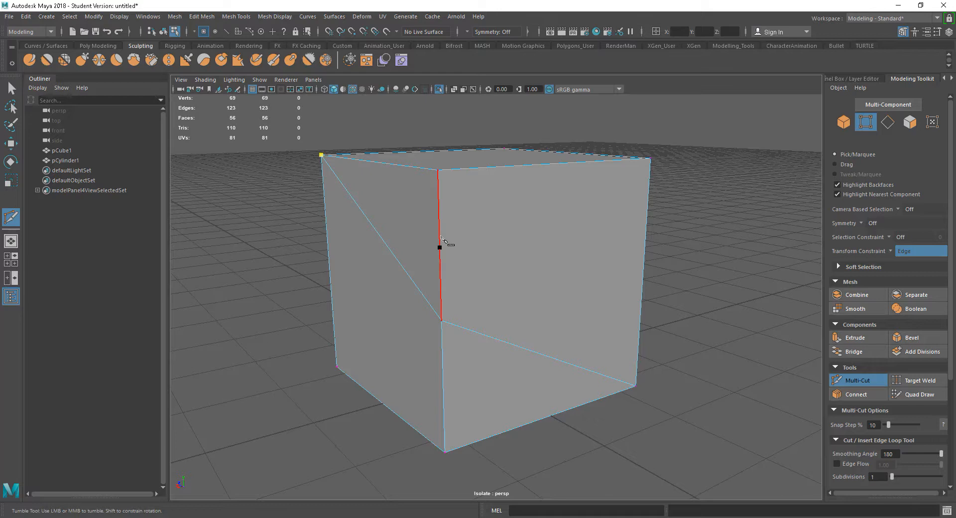
Place a cut point on the cube's edge for a straight cut across its faces
{"action": "left_click", "coordinate": [542, 244]}
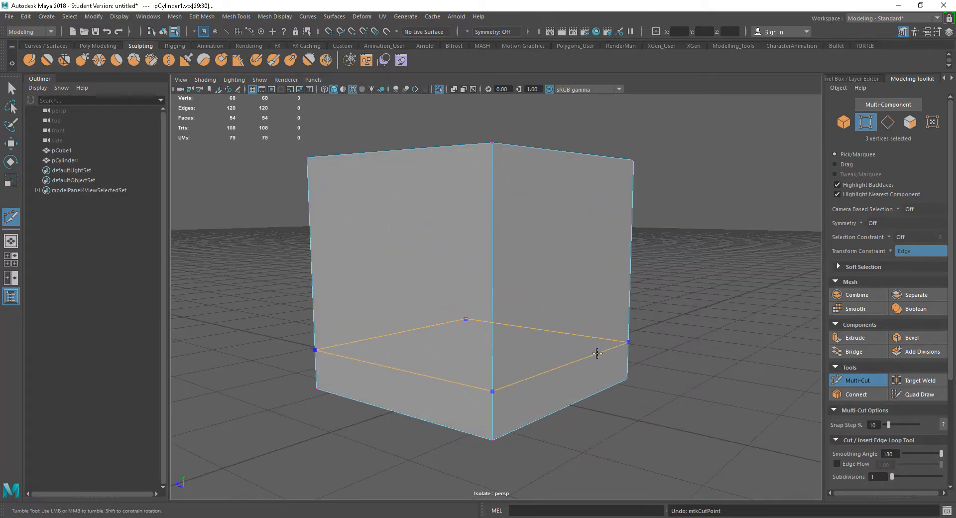
{"action": "left_click_drag", "start_coordinate": [597, 353], "coordinate": [591, 370]}
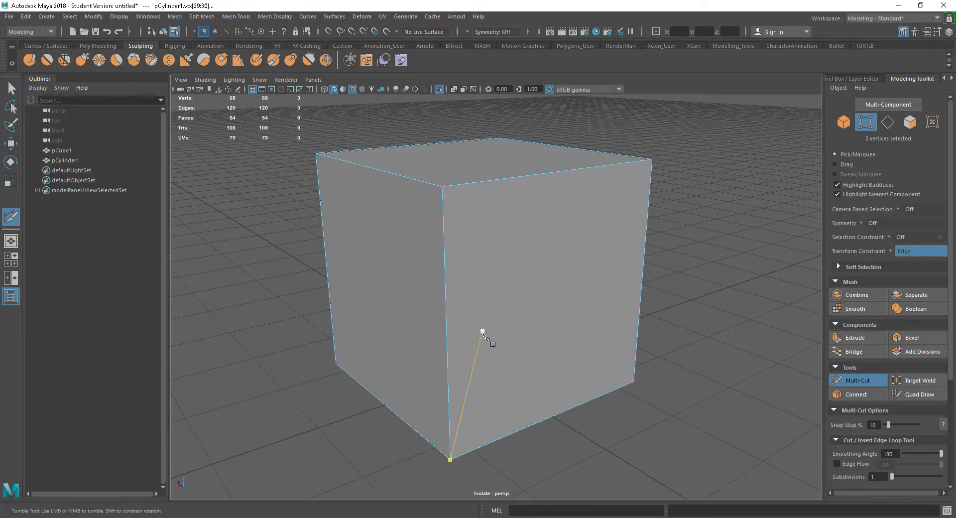
{"action": "mouse_move", "coordinate": [460, 369]}
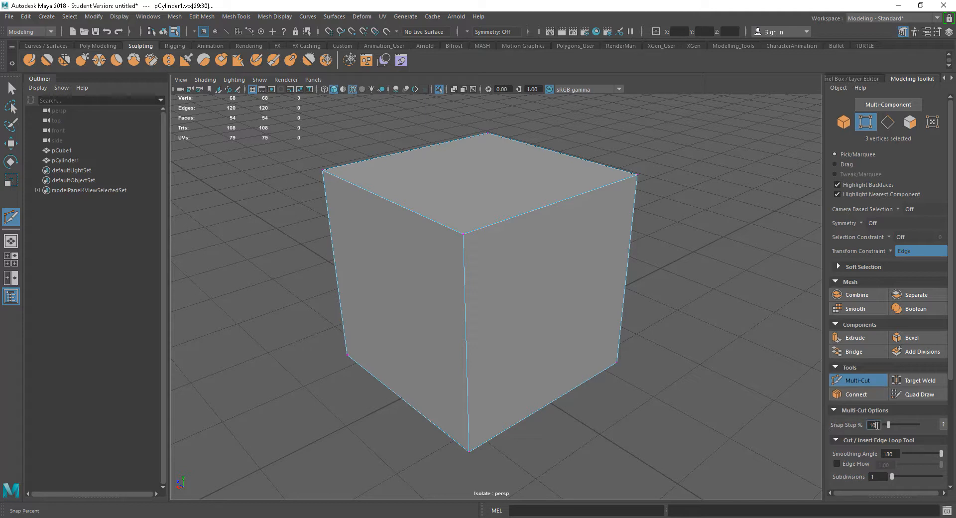
Set Snap Step % to 25 and leave cutting for the Move Tool
{"action": "type", "text": "25"}
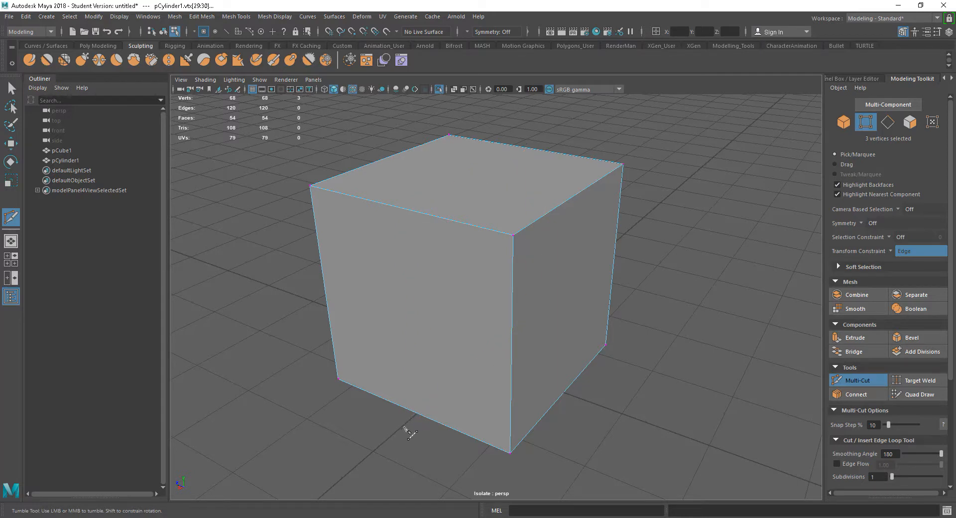
{"action": "left_click", "coordinate": [414, 410]}
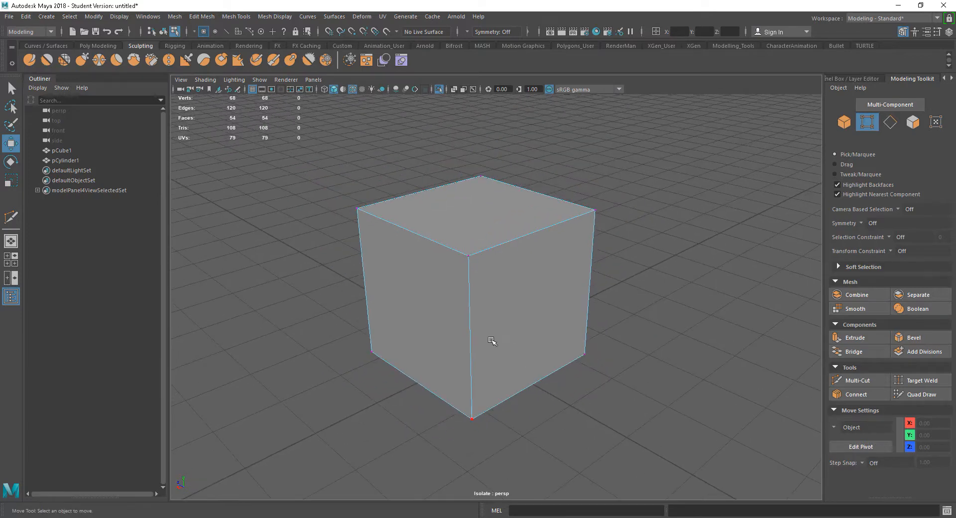
{"action": "left_click_drag", "start_coordinate": [492, 341], "coordinate": [531, 338]}
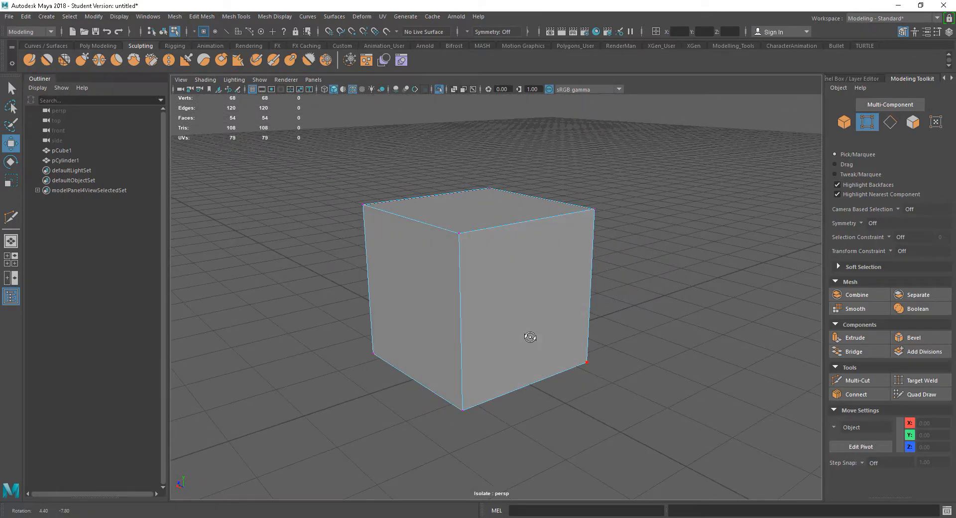
{"action": "left_click_drag", "start_coordinate": [530, 338], "coordinate": [532, 323]}
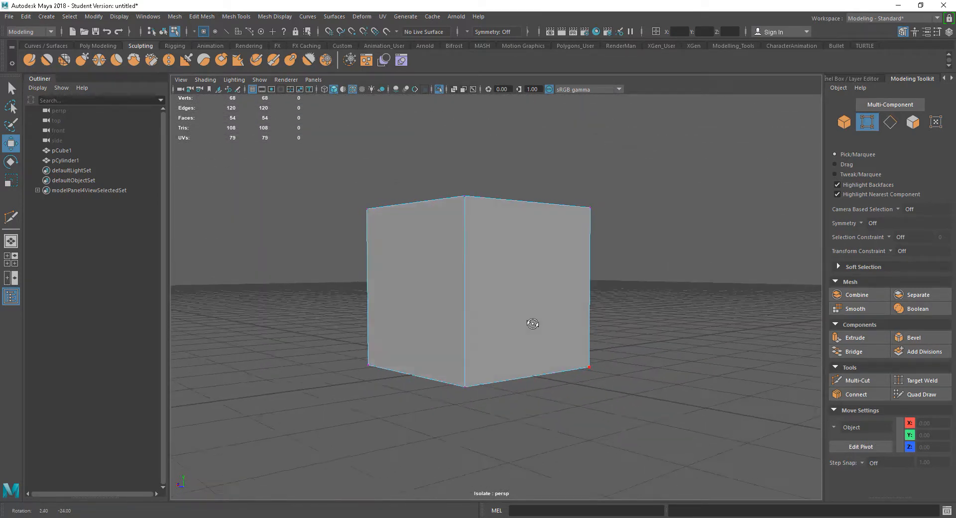
{"action": "left_click", "coordinate": [856, 380]}
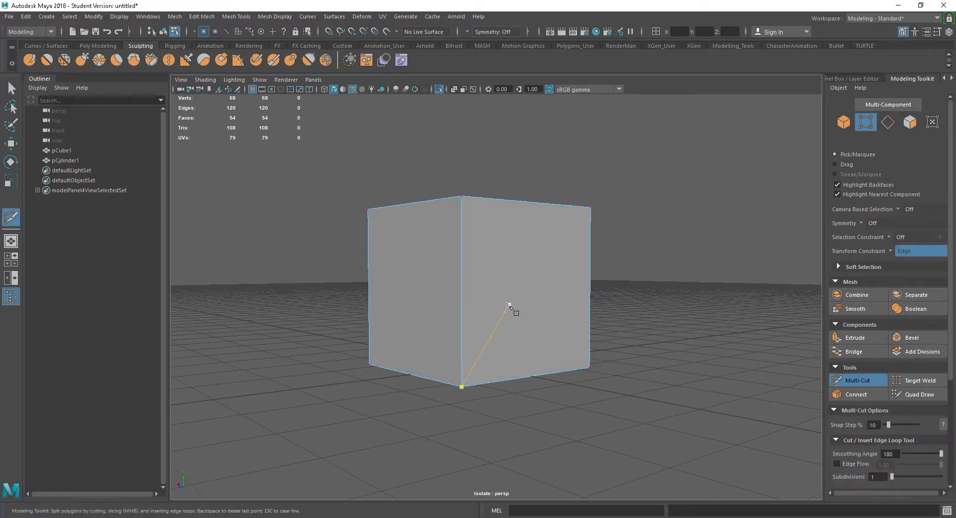
{"action": "left_click", "coordinate": [419, 262]}
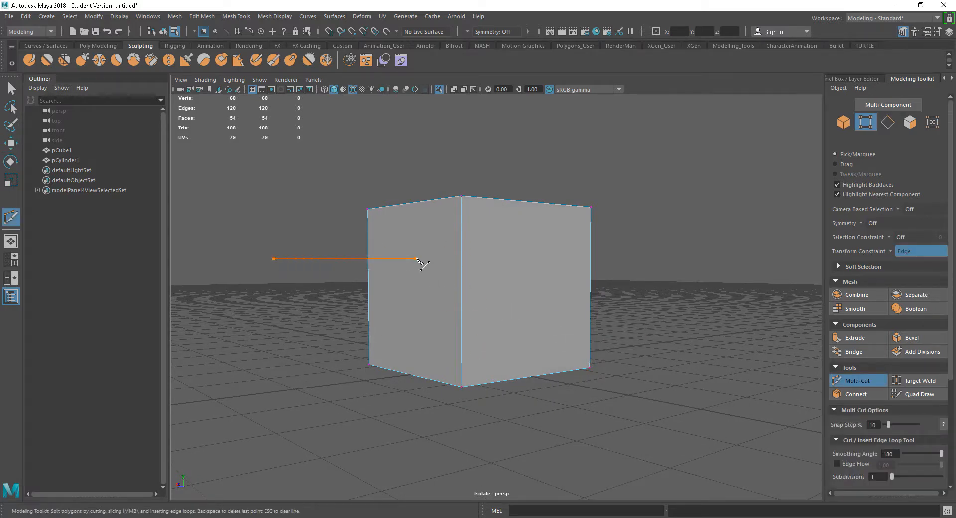
{"action": "mouse_move", "coordinate": [620, 321]}
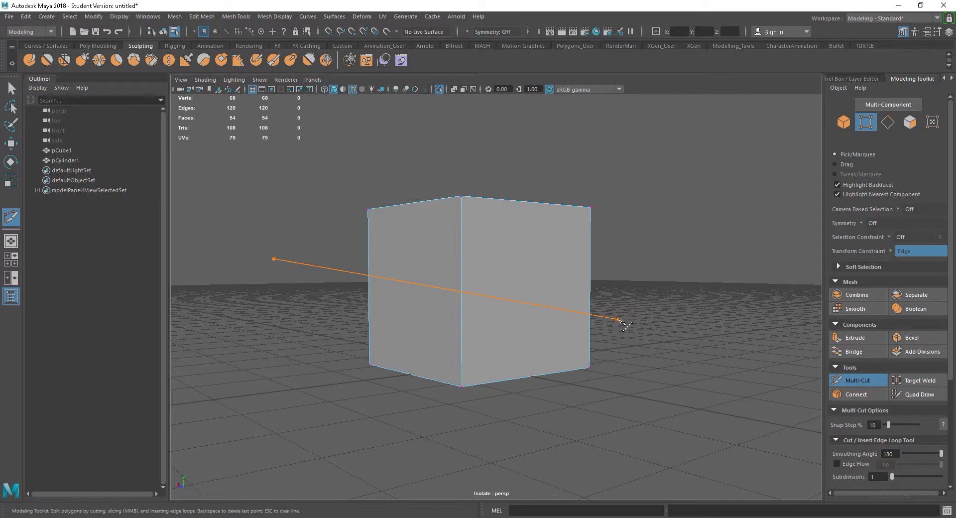
{"action": "mouse_move", "coordinate": [619, 459]}
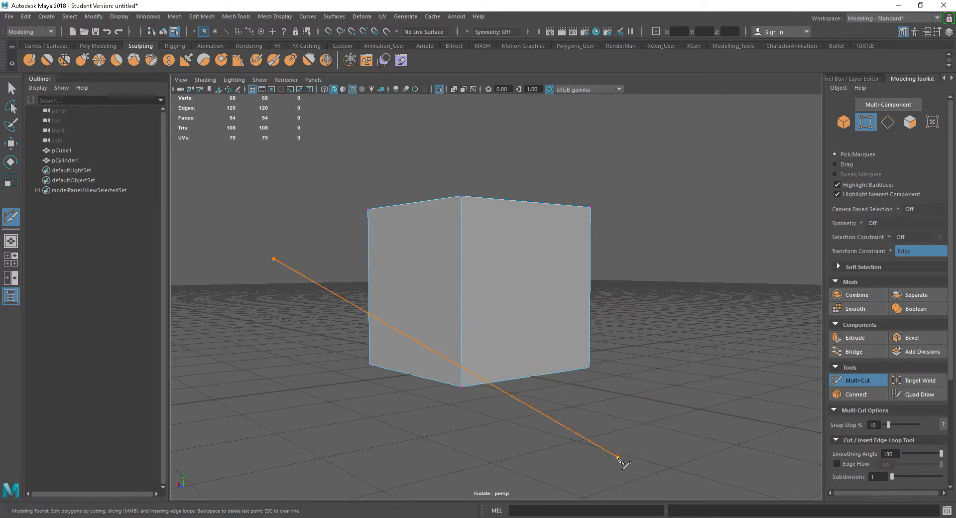
{"action": "mouse_move", "coordinate": [655, 258]}
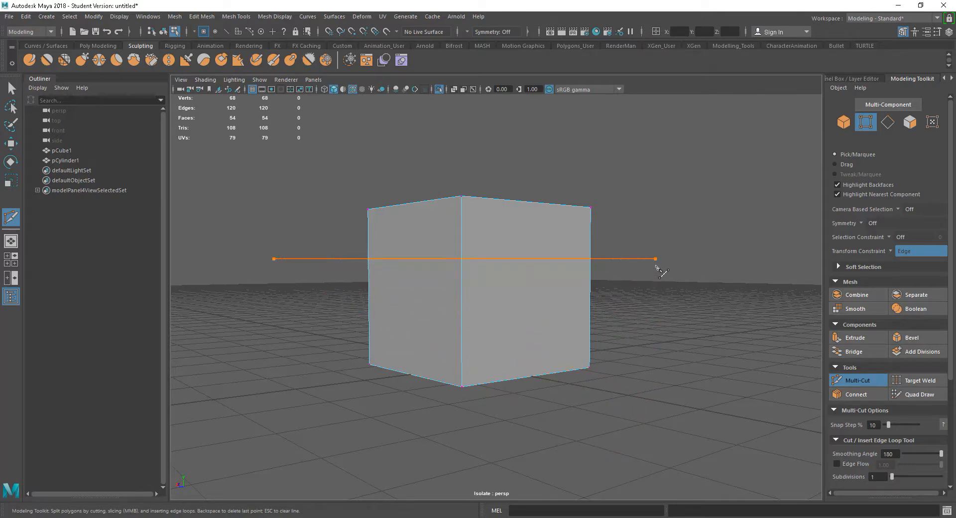
{"action": "left_click", "coordinate": [461, 258]}
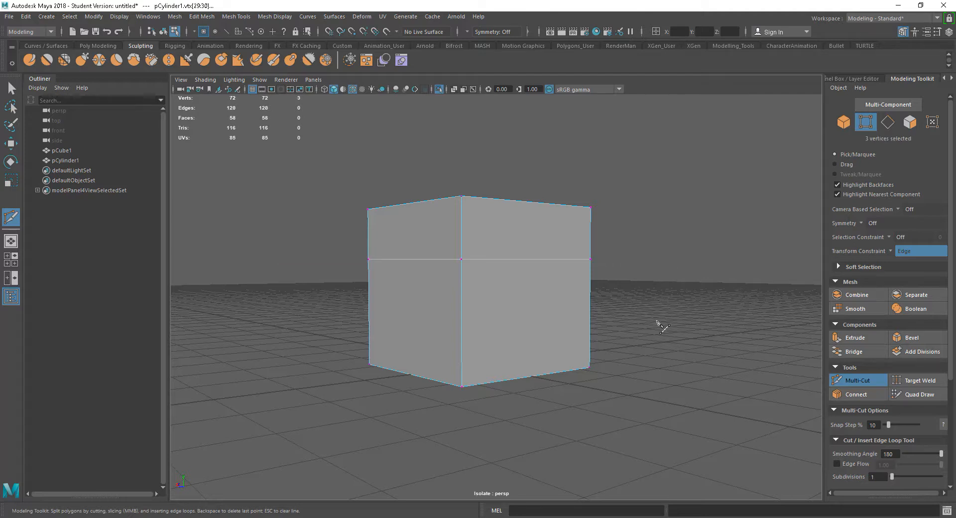
{"action": "left_click_drag", "start_coordinate": [661, 324], "coordinate": [637, 347]}
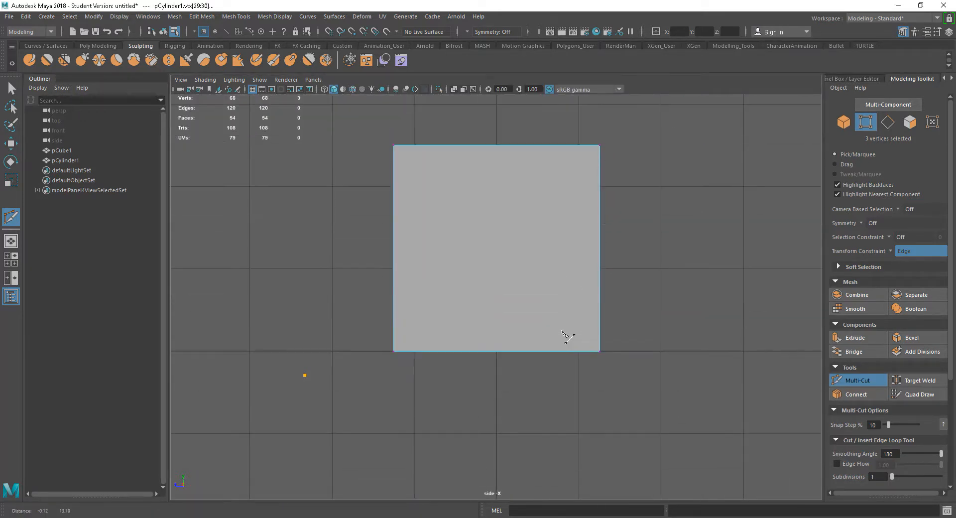
{"action": "scroll", "scroll_direction": "down", "scroll_amount": 3}
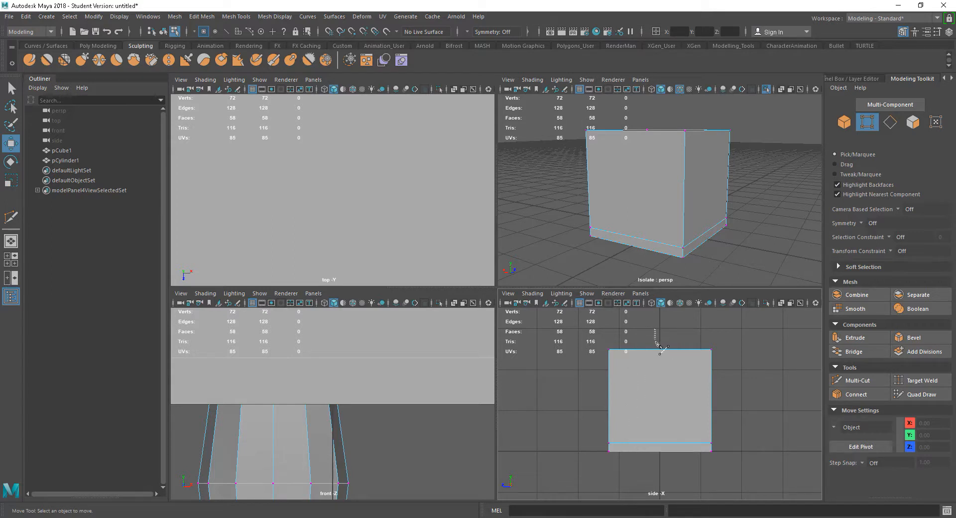
{"action": "left_click", "coordinate": [856, 381]}
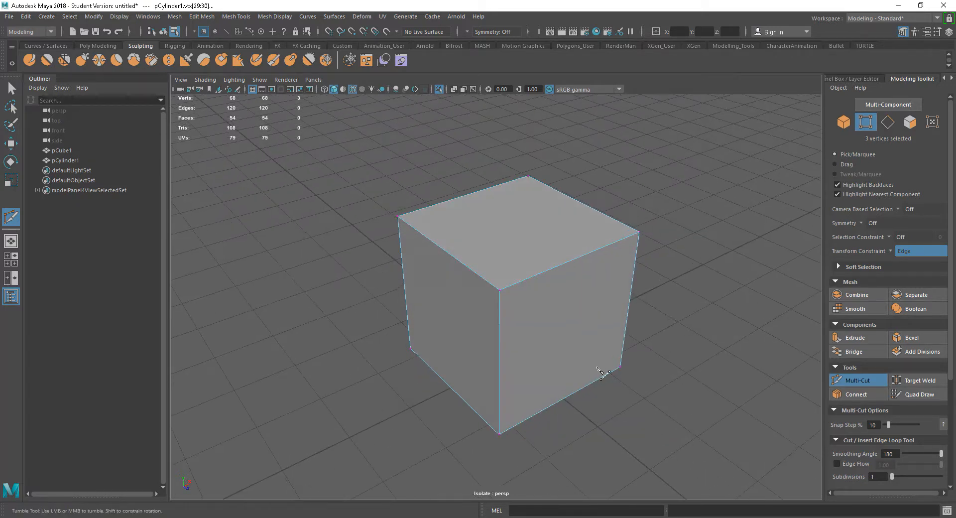
{"action": "mouse_move", "coordinate": [951, 383]}
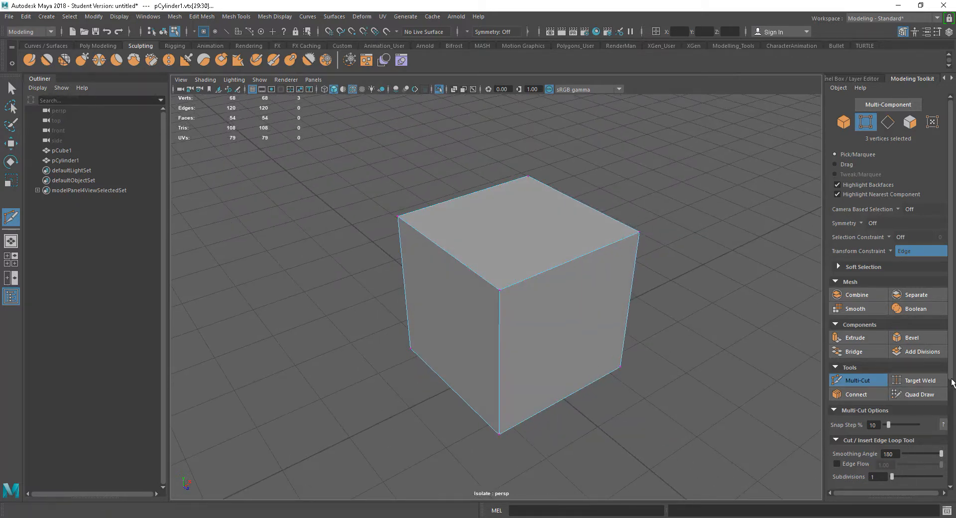
Commit a vertical slice through the cube, then add and raise a horizontal slice plane around its middle
{"action": "scroll", "scroll_direction": "down", "scroll_amount": 3}
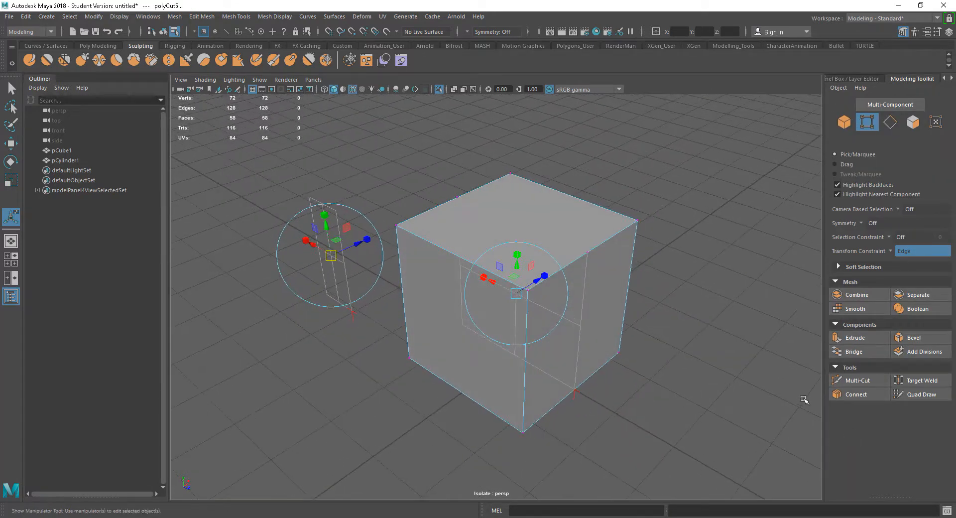
{"action": "left_click", "coordinate": [855, 381]}
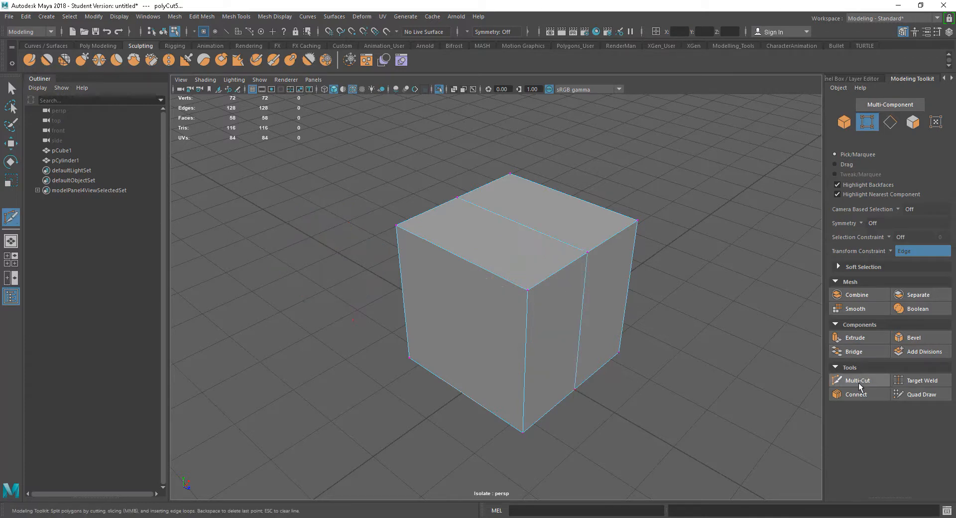
{"action": "left_click", "coordinate": [856, 380]}
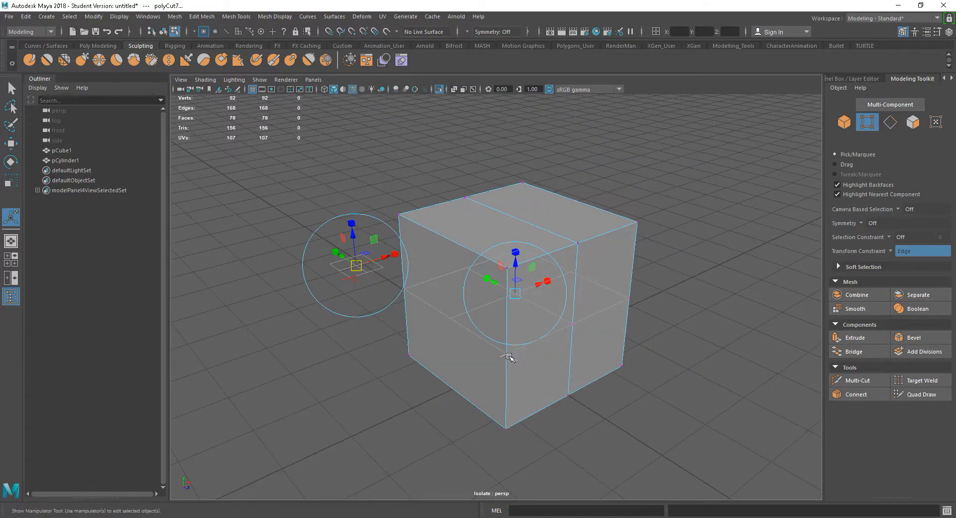
{"action": "left_click_drag", "start_coordinate": [514, 272], "coordinate": [515, 272]}
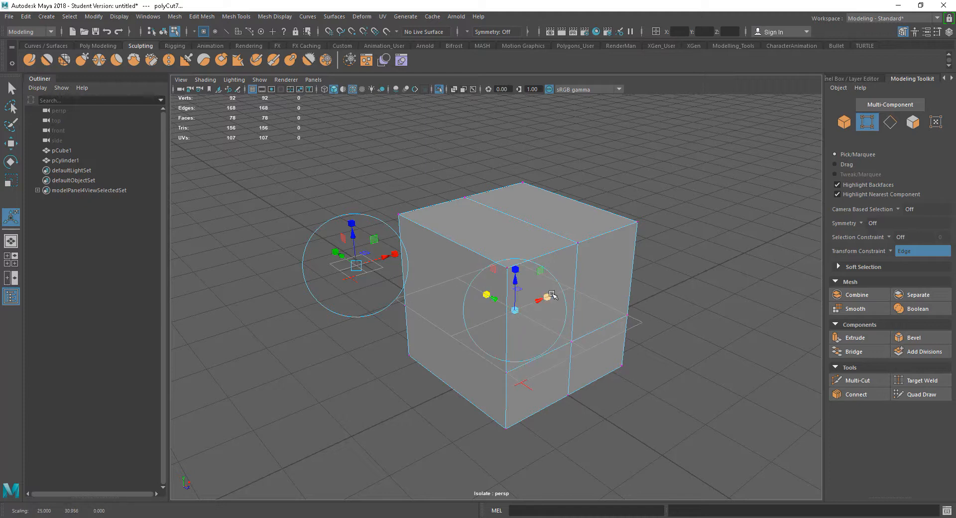
{"action": "left_click_drag", "start_coordinate": [545, 296], "coordinate": [551, 337]}
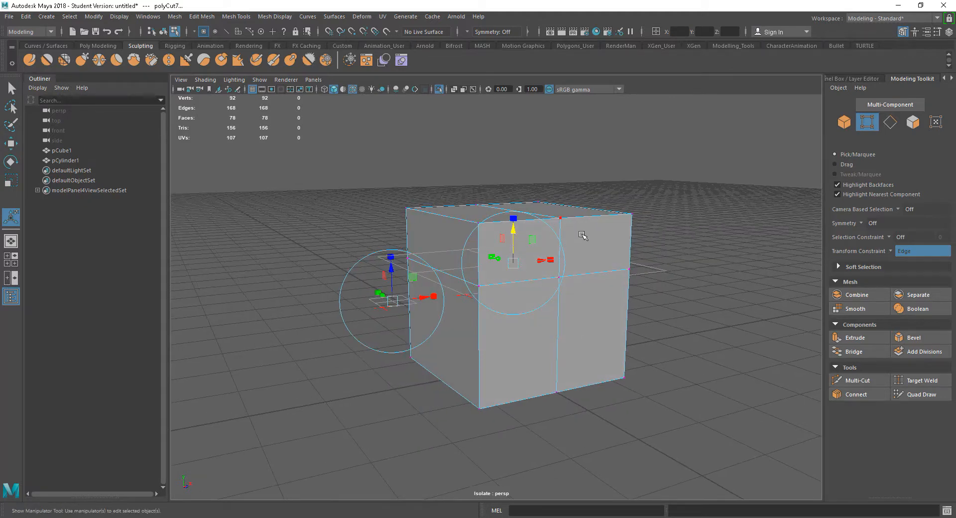
{"action": "mouse_move", "coordinate": [615, 255]}
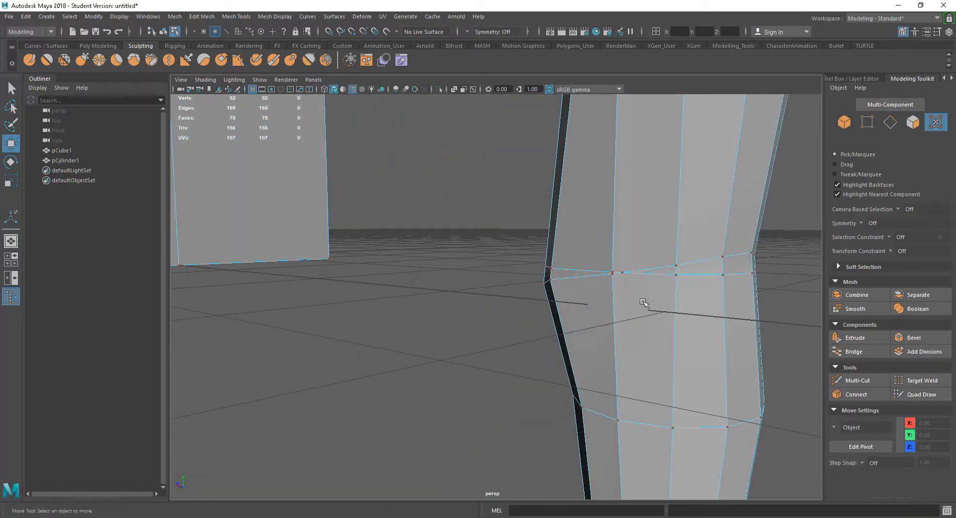
Switch to edge selection on the cylinder and pick the doubled edge ring at its bend
{"action": "right_click", "coordinate": [644, 302]}
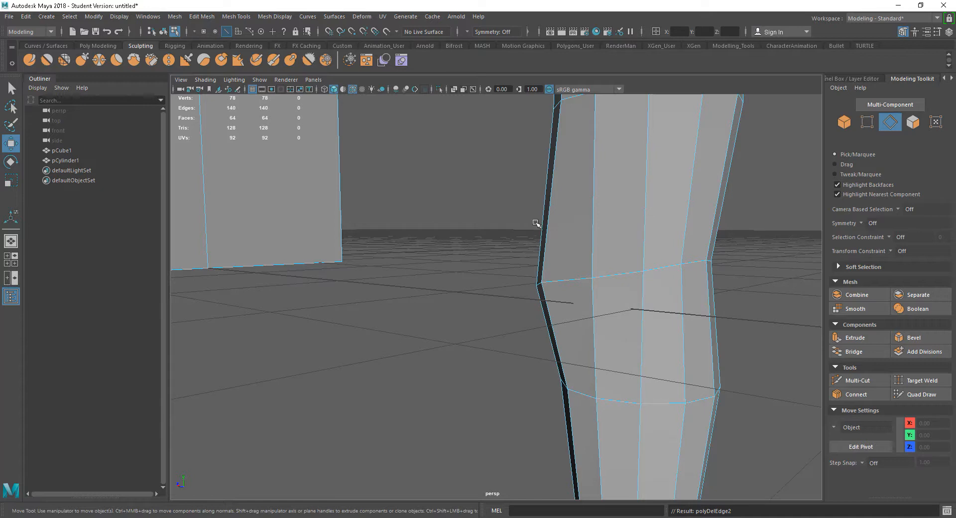
{"action": "left_click_drag", "start_coordinate": [537, 223], "coordinate": [548, 344]}
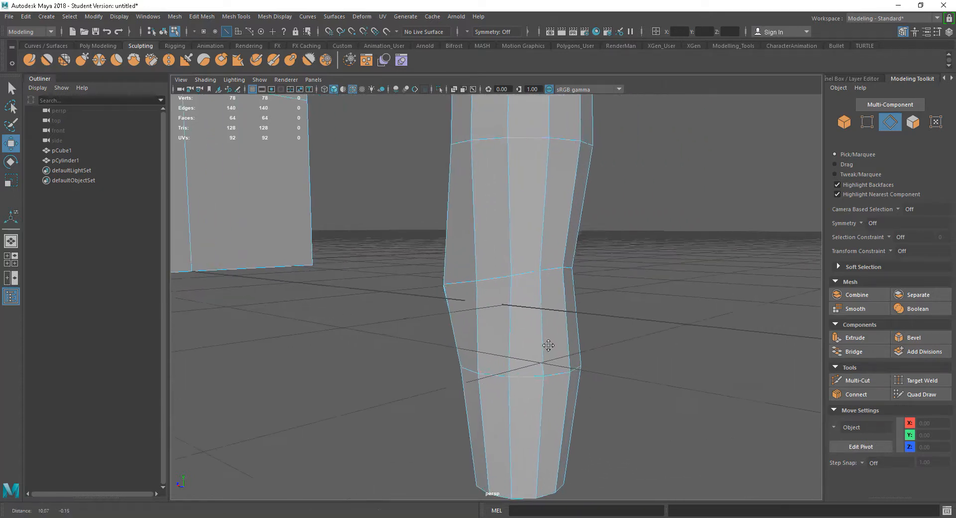
{"action": "left_click", "coordinate": [855, 380]}
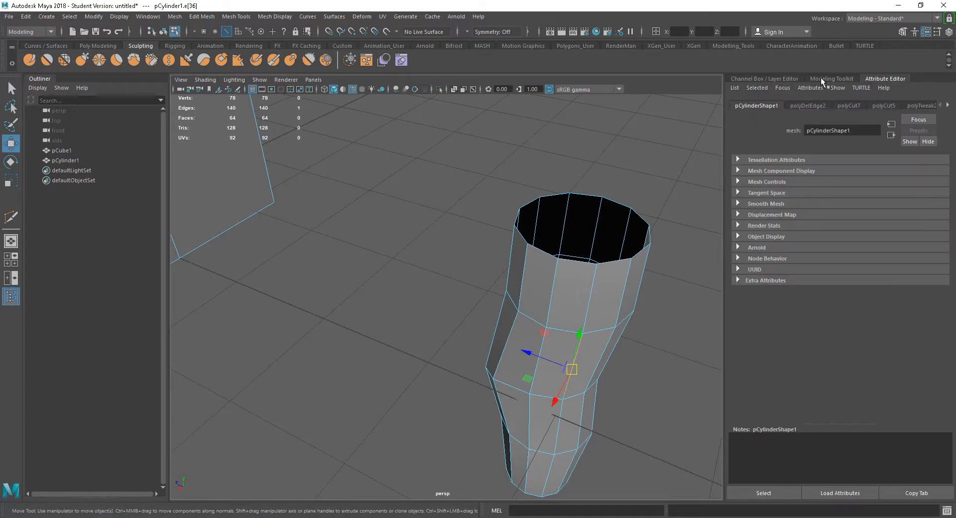
Enable Edge Flow in Multi-Cut and insert a loop following the cylinder's curvature
{"action": "left_click", "coordinate": [831, 78]}
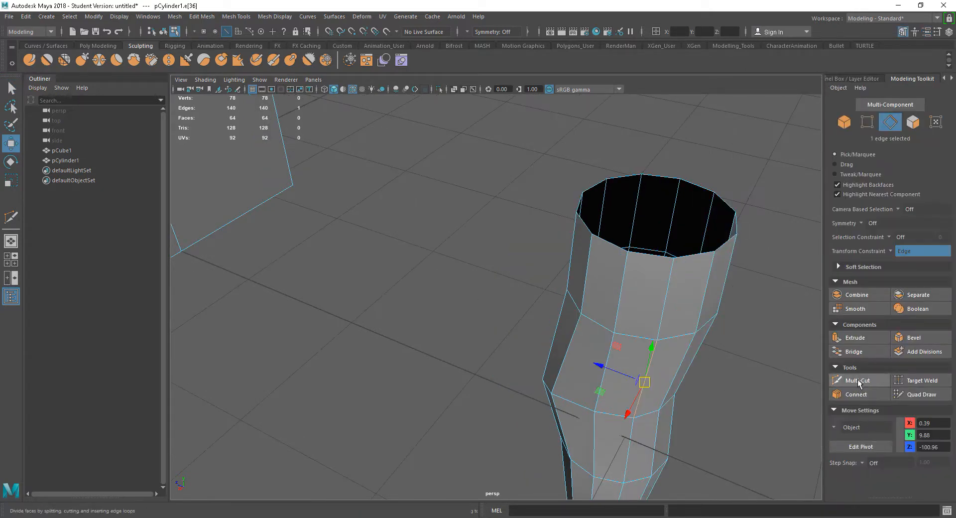
{"action": "left_click", "coordinate": [855, 380]}
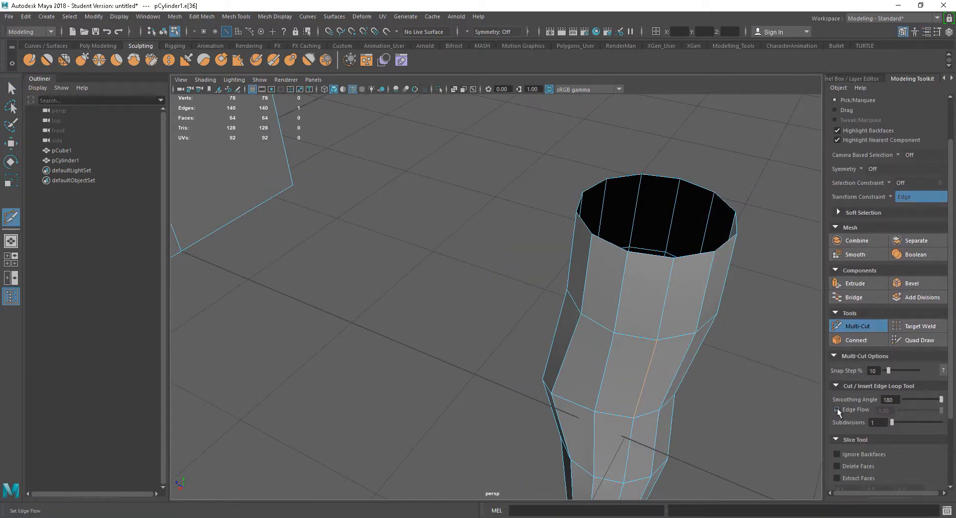
{"action": "left_click", "coordinate": [836, 409]}
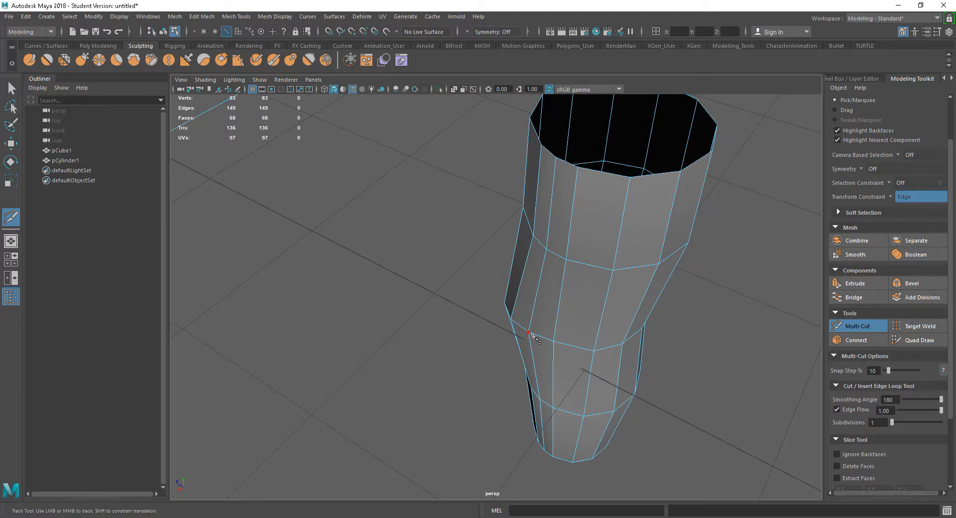
{"action": "left_click", "coordinate": [530, 332]}
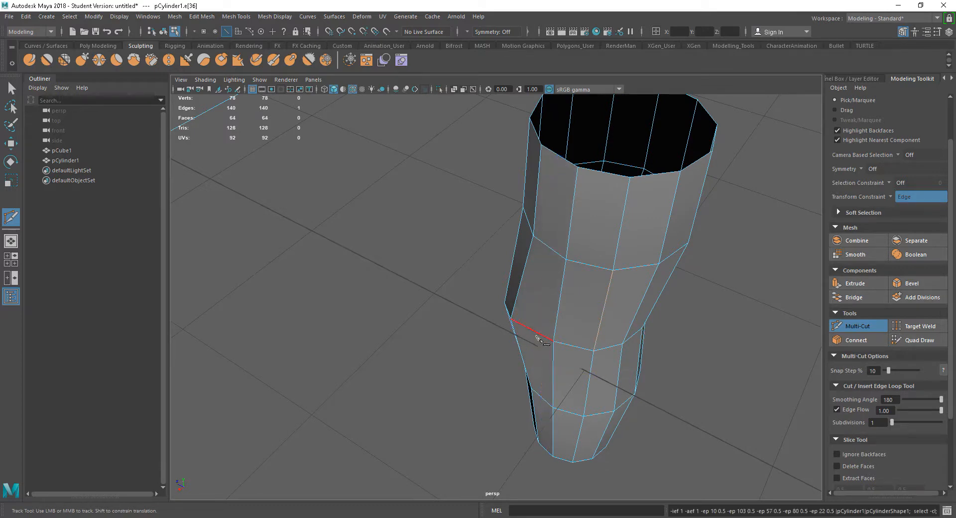
{"action": "left_click", "coordinate": [536, 329]}
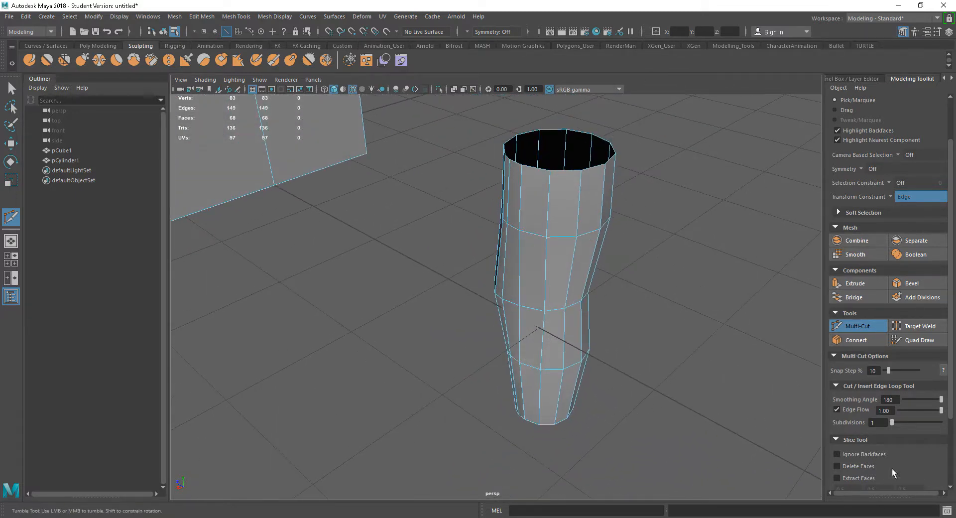
Raise Subdivisions to 2, insert two loops near the cylinder's top, and switch to edge mode
{"action": "left_click", "coordinate": [896, 422]}
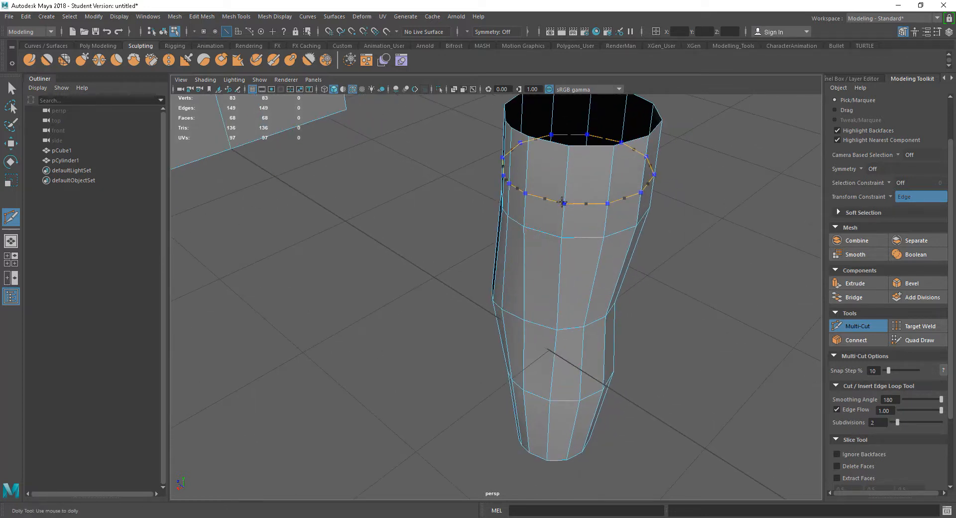
{"action": "left_click", "coordinate": [563, 202]}
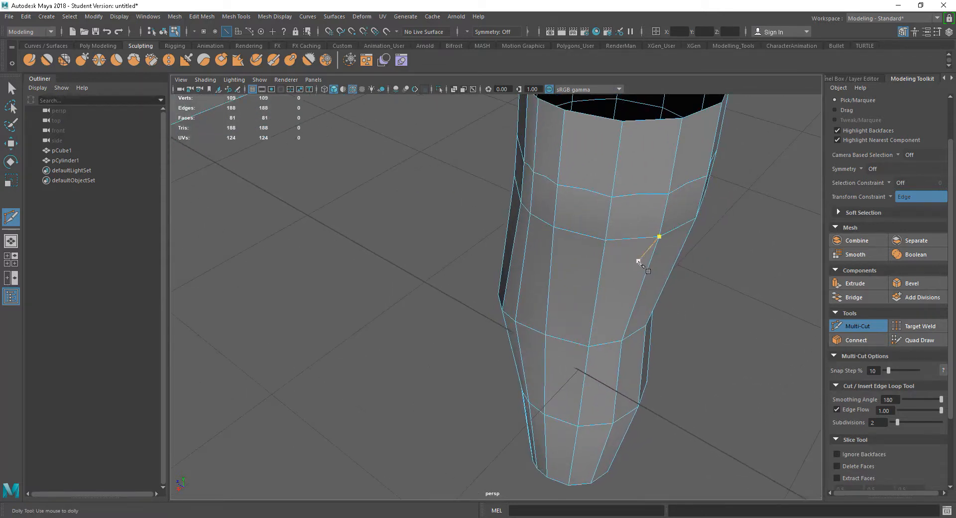
{"action": "right_click", "coordinate": [498, 240]}
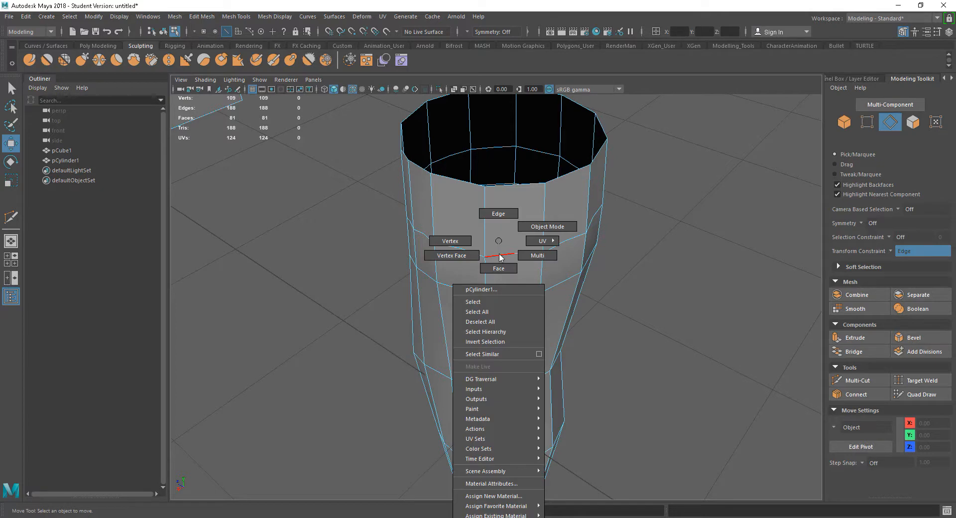
{"action": "left_click", "coordinate": [498, 213]}
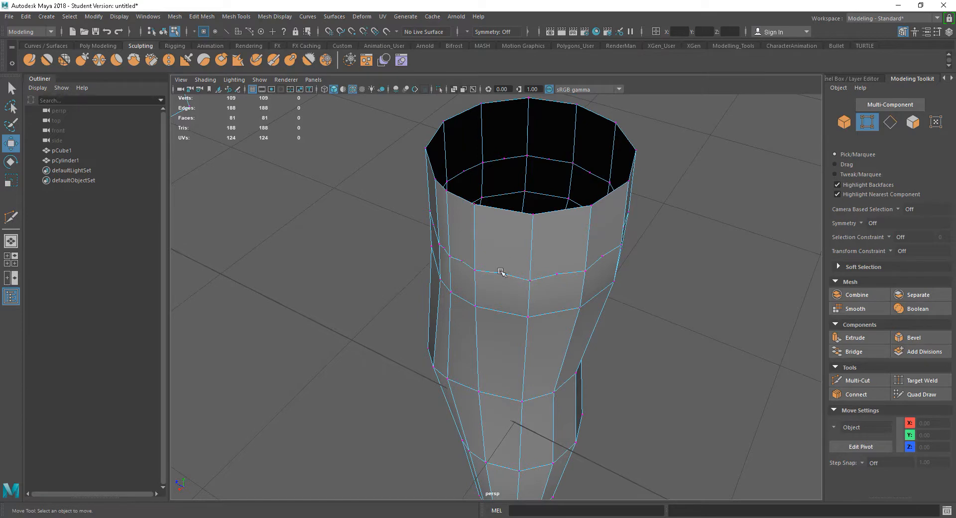
{"action": "left_click_drag", "start_coordinate": [500, 271], "coordinate": [576, 302]}
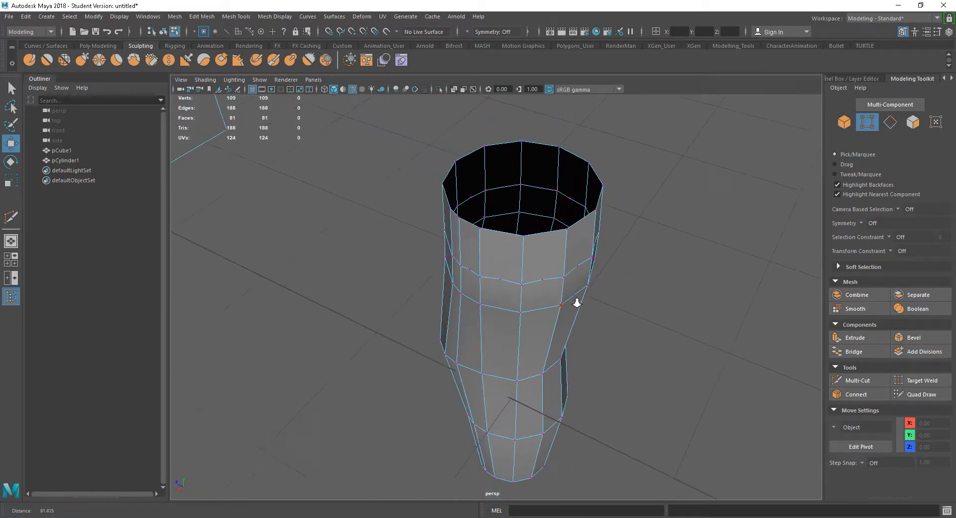
{"action": "left_click_drag", "start_coordinate": [576, 303], "coordinate": [658, 335]}
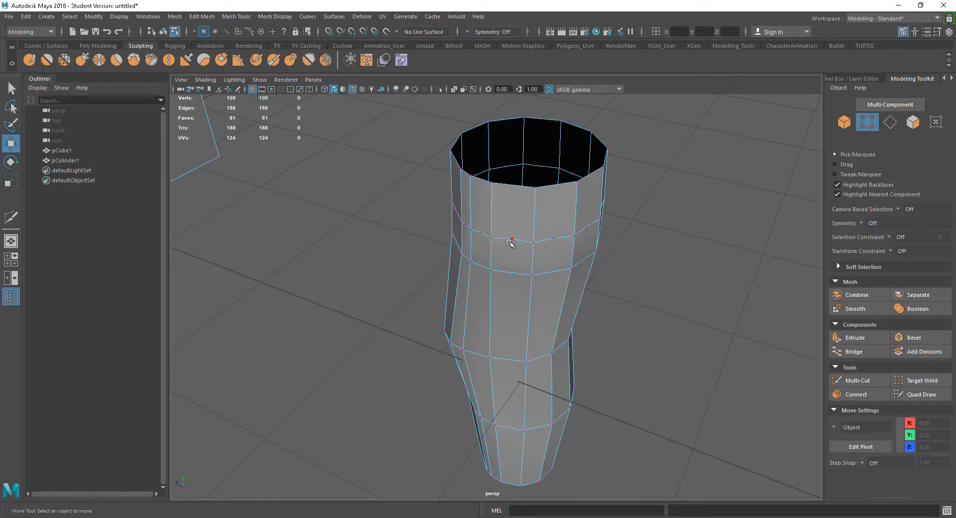
{"action": "mouse_move", "coordinate": [634, 216]}
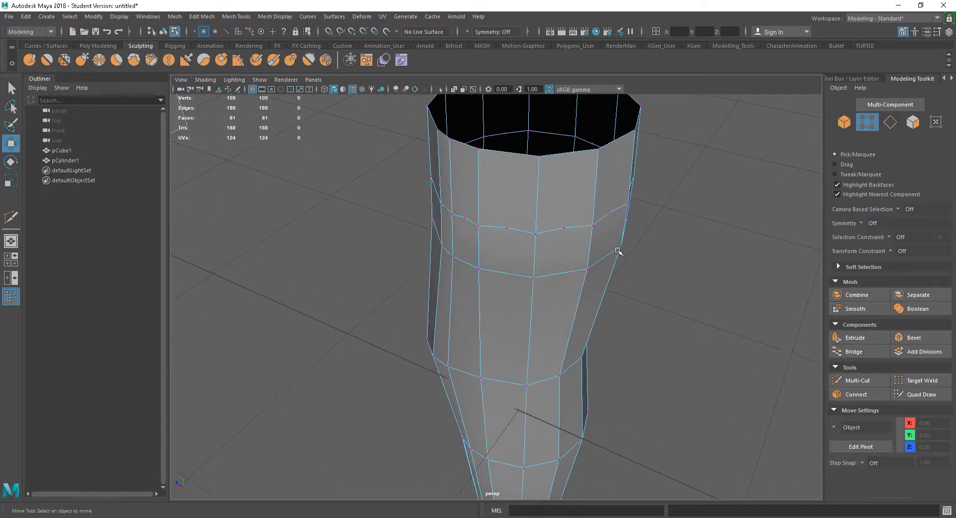
{"action": "mouse_move", "coordinate": [536, 280]}
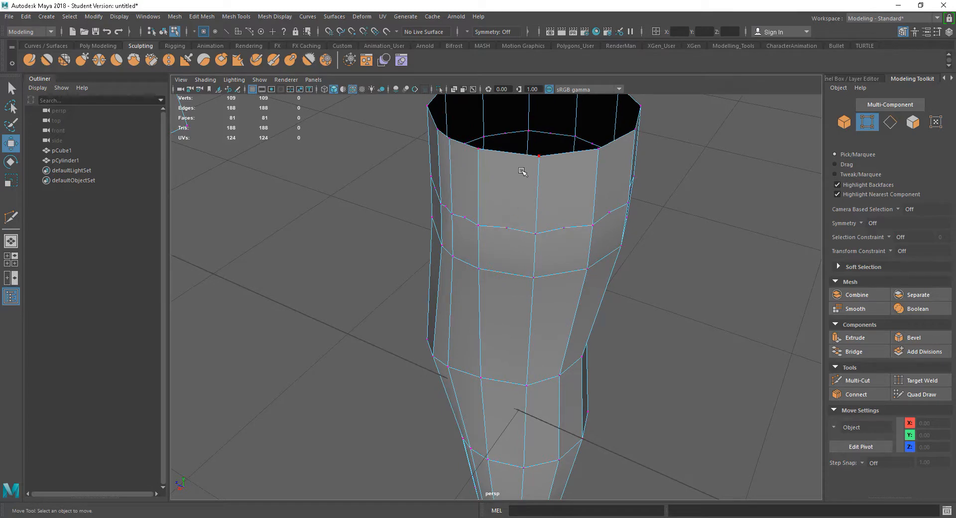
{"action": "left_click_drag", "start_coordinate": [523, 171], "coordinate": [580, 240]}
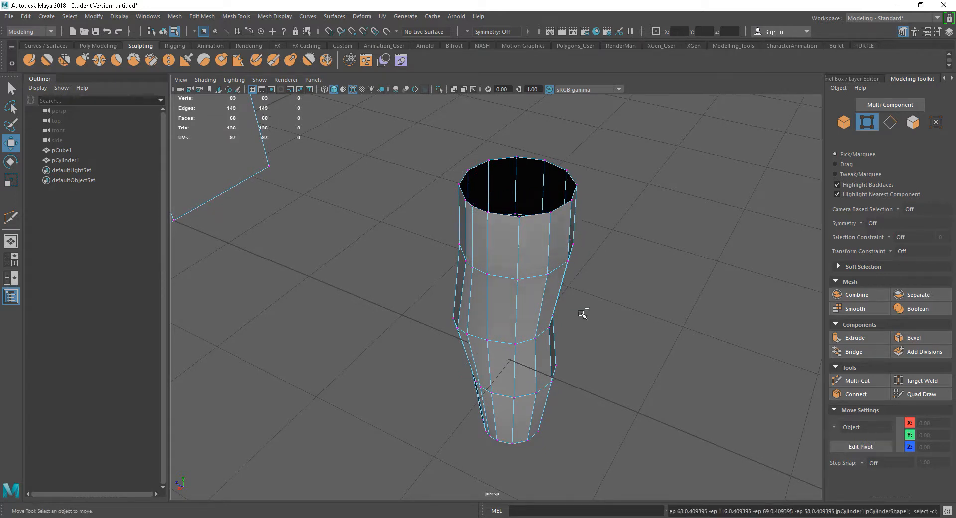
Return to Multi-Cut with Subdivisions back at 1 and frame both the cube and cylinder
{"action": "left_click", "coordinate": [855, 380]}
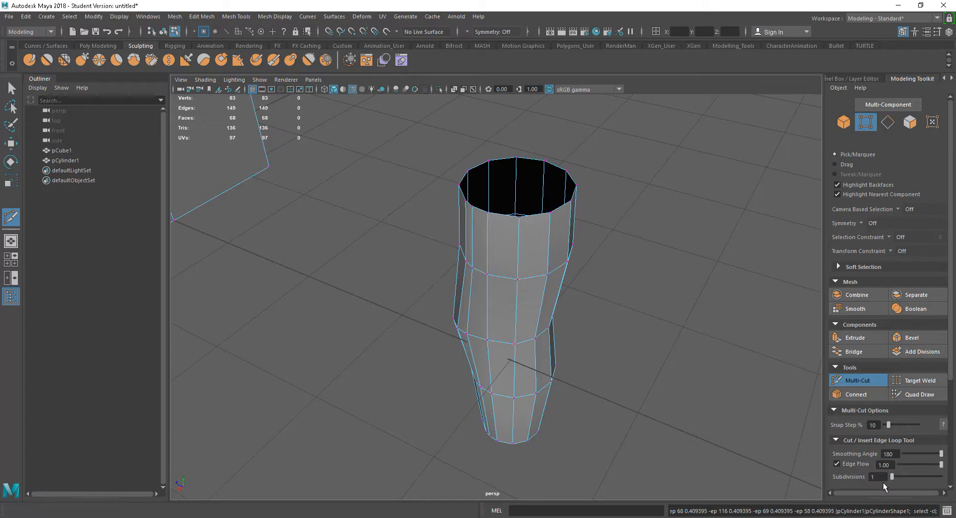
{"action": "mouse_move", "coordinate": [910, 482]}
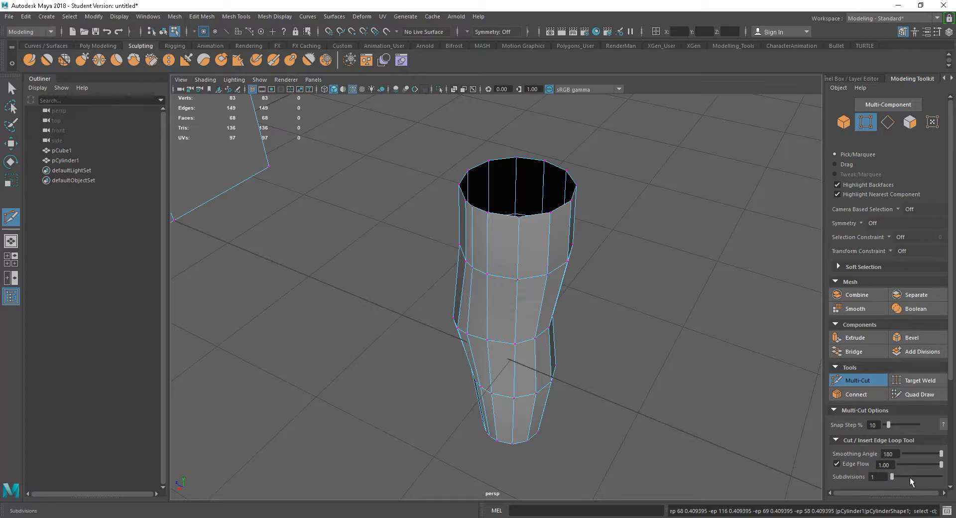
{"action": "scroll", "scroll_direction": "down", "scroll_amount": 3}
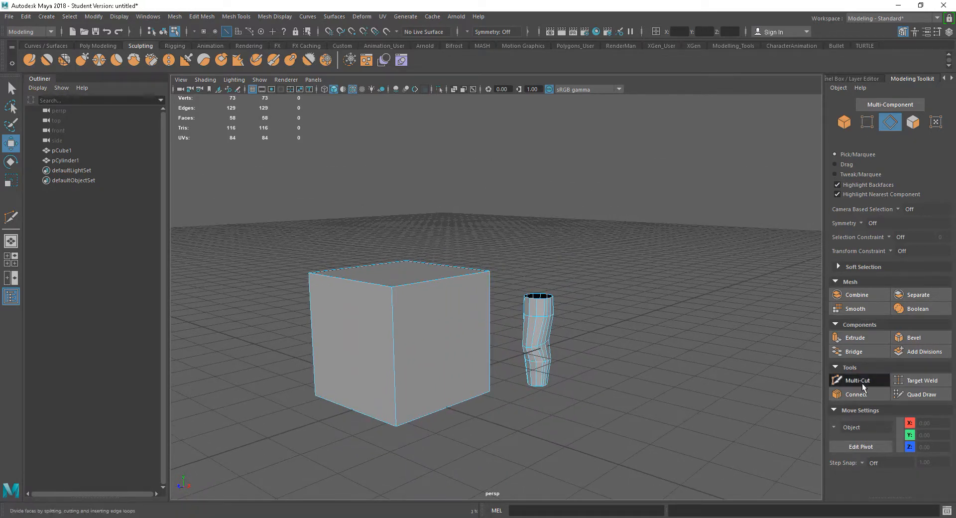
Test Delete Faces with a slice through the cube, then switch the slice option to Extract Faces
{"action": "left_click", "coordinate": [856, 379]}
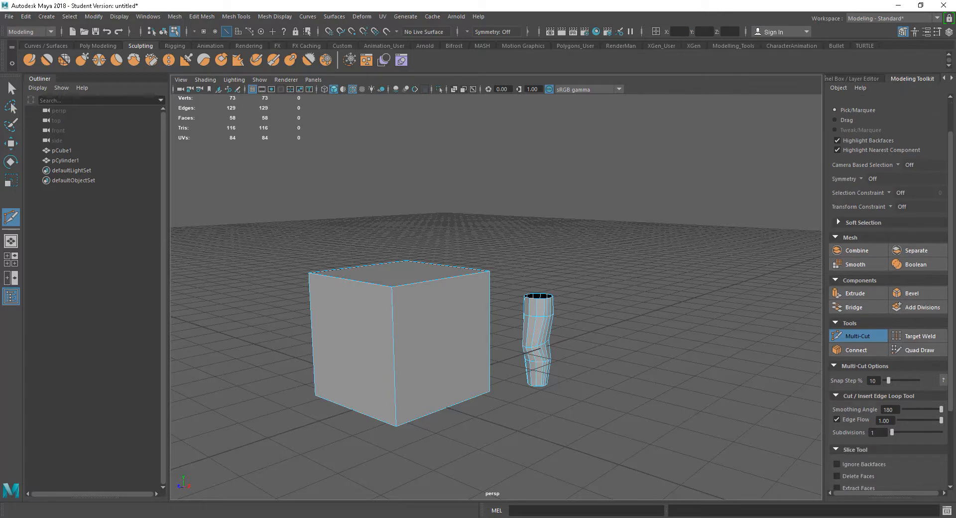
{"action": "scroll", "scroll_direction": "down", "scroll_amount": 3}
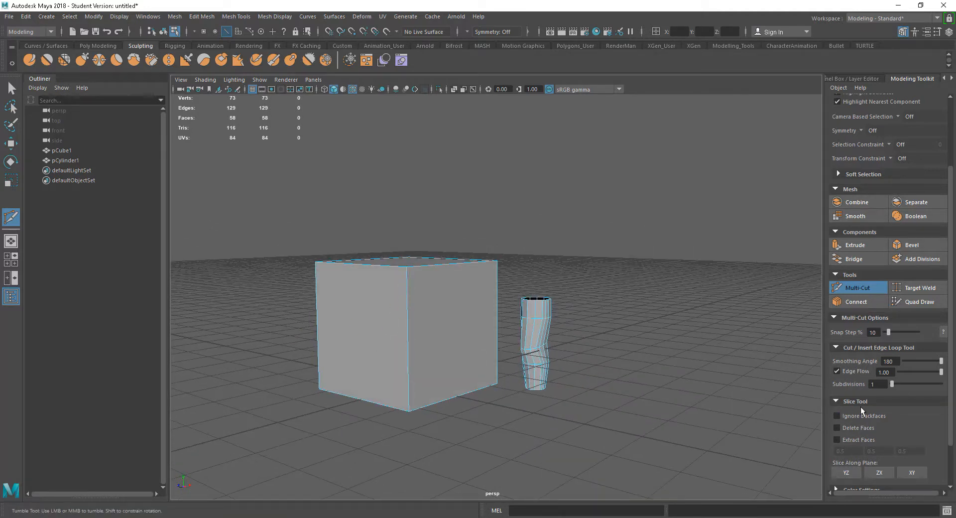
{"action": "left_click", "coordinate": [835, 415]}
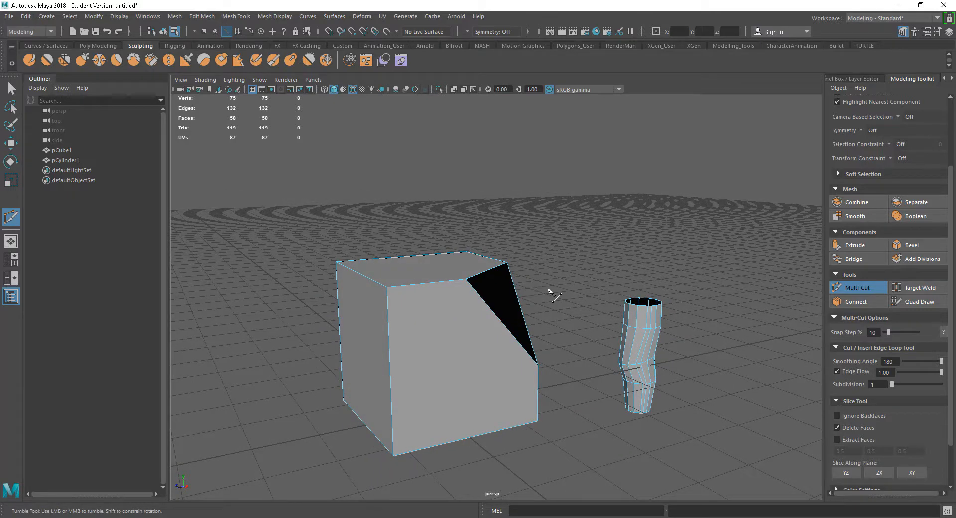
{"action": "left_click_drag", "start_coordinate": [549, 292], "coordinate": [597, 284]}
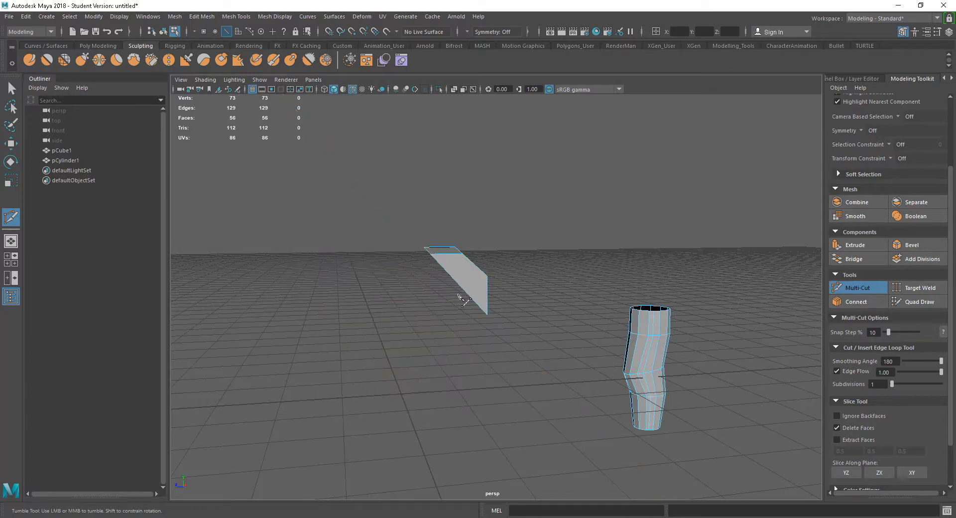
{"action": "left_click_drag", "start_coordinate": [463, 298], "coordinate": [530, 345]}
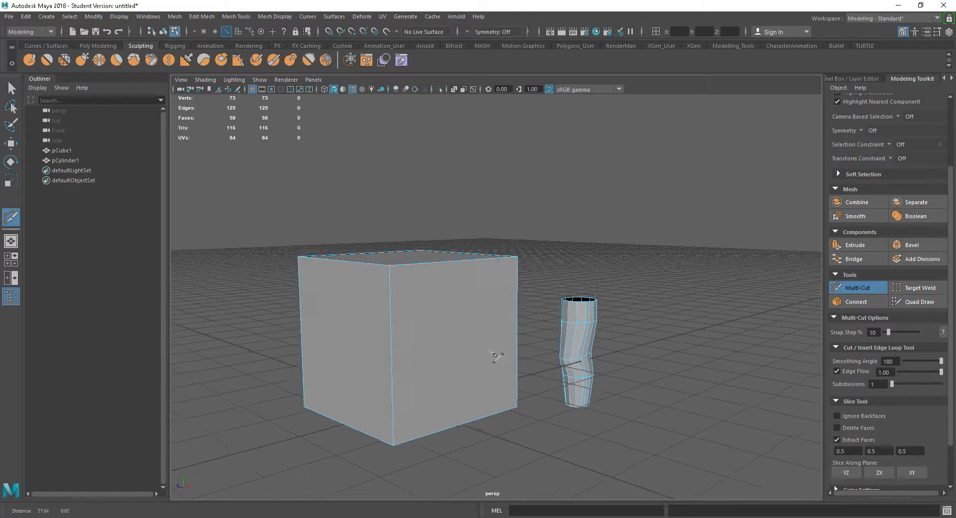
Shift-drag a diagonal slice across the cube's corner, then extract the three triangular corner faces via Edit Mesh > Extract
{"action": "left_click_drag", "start_coordinate": [493, 354], "coordinate": [433, 204]}
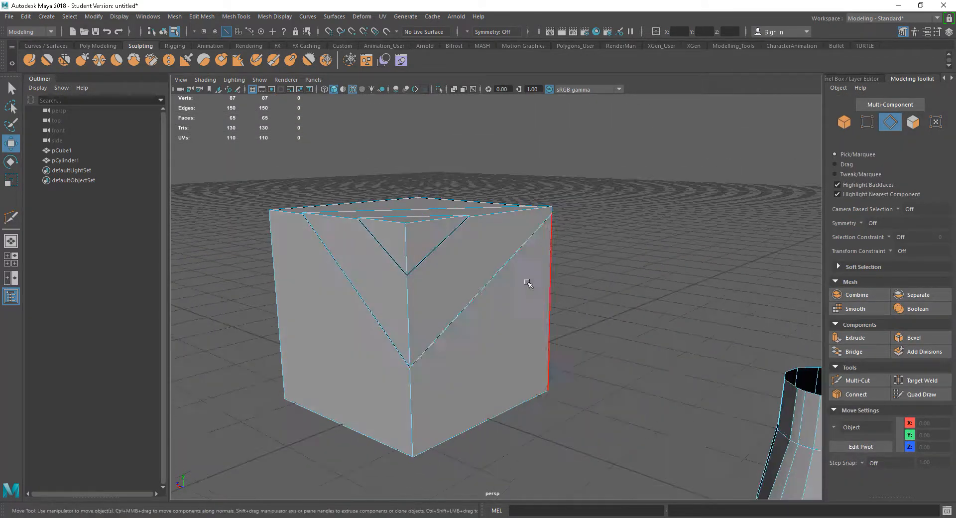
{"action": "left_click", "coordinate": [408, 243]}
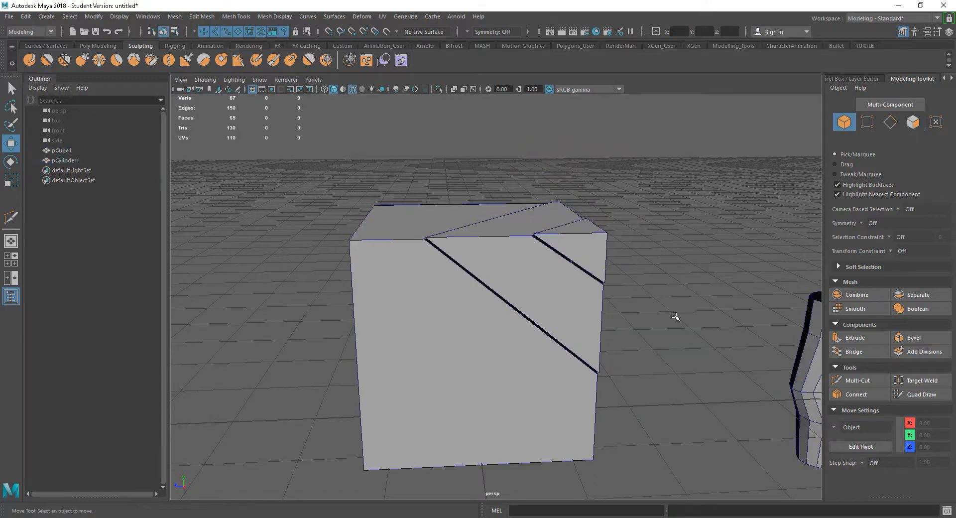
{"action": "left_click", "coordinate": [457, 305]}
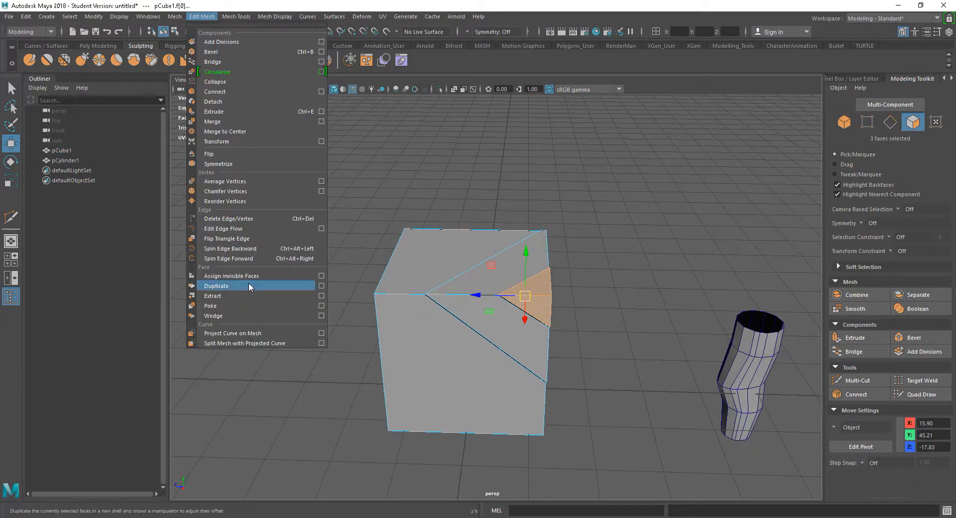
{"action": "mouse_move", "coordinate": [227, 305]}
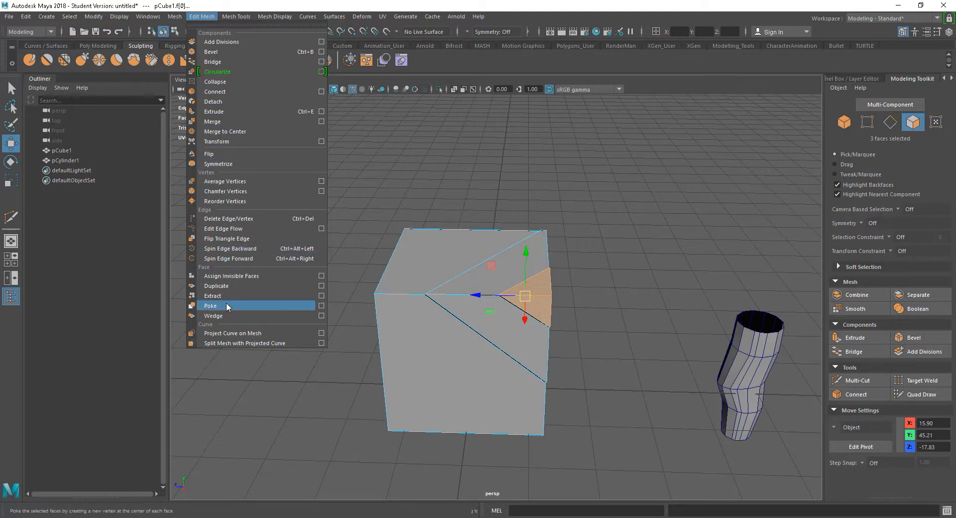
{"action": "left_click", "coordinate": [210, 304]}
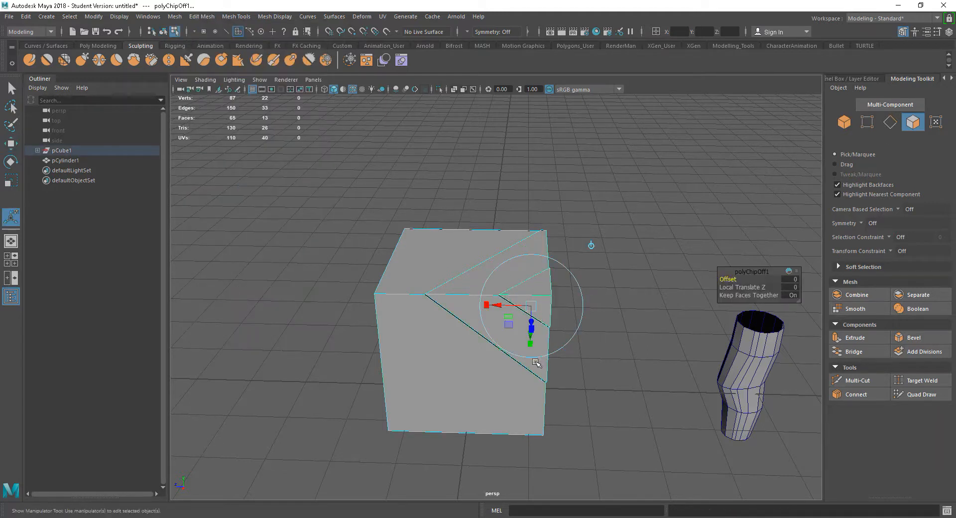